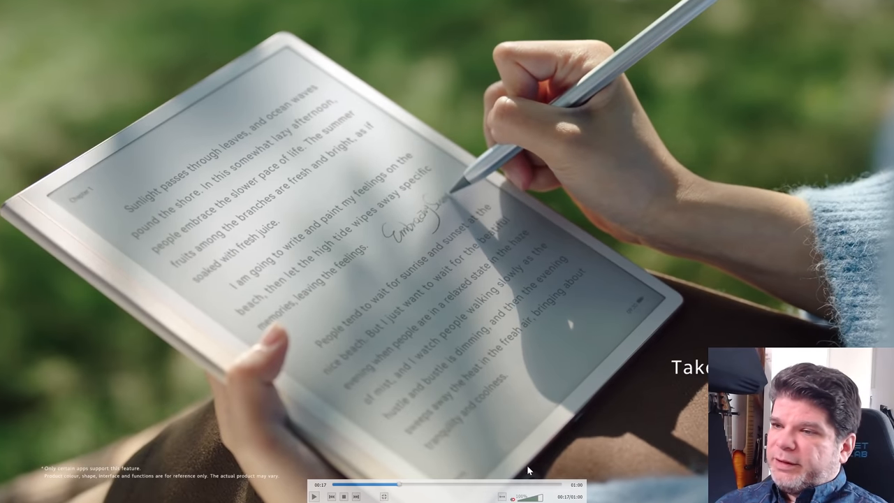
pyautogui.moveTo(461, 483)
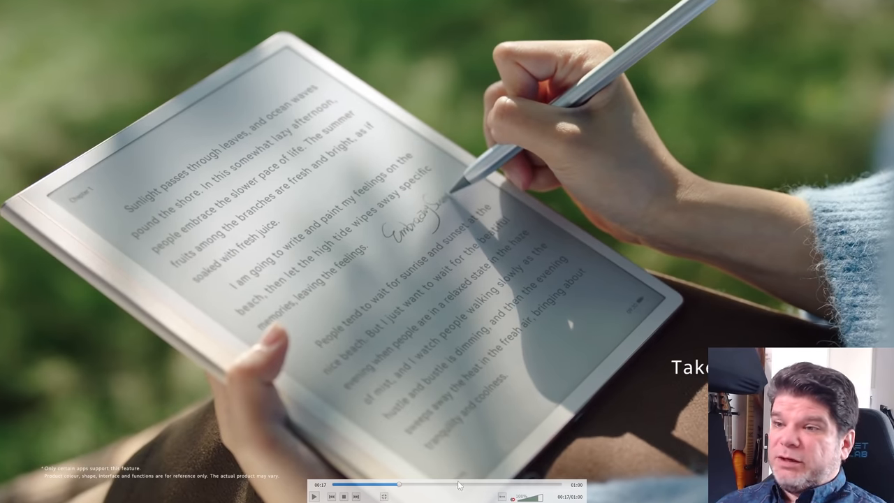
pyautogui.moveTo(128, 143)
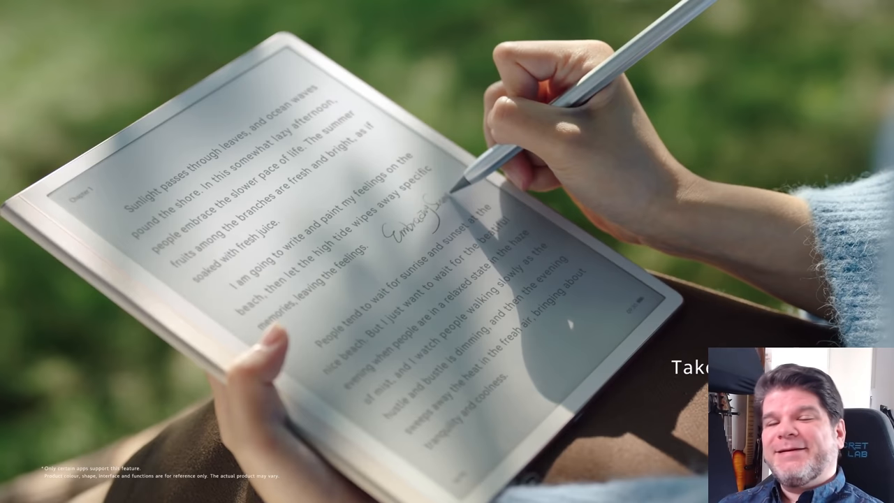
pyautogui.moveTo(39, 254)
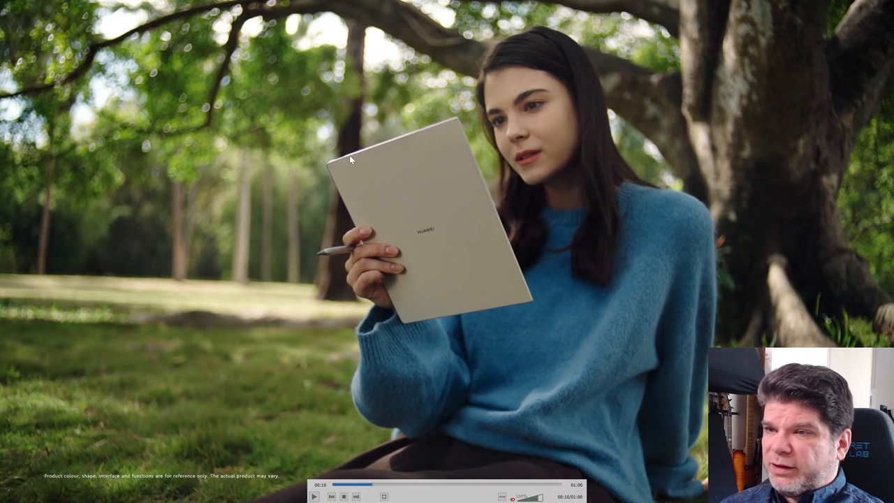
pyautogui.moveTo(335, 165)
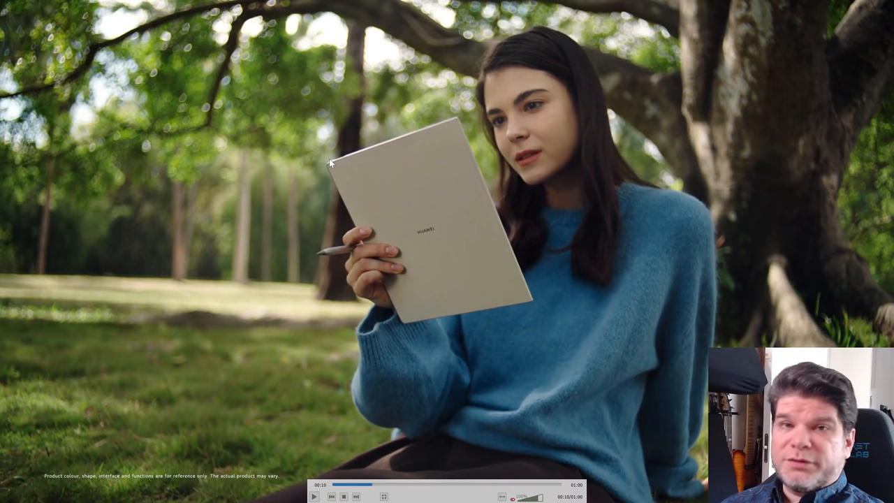
pyautogui.moveTo(441, 125)
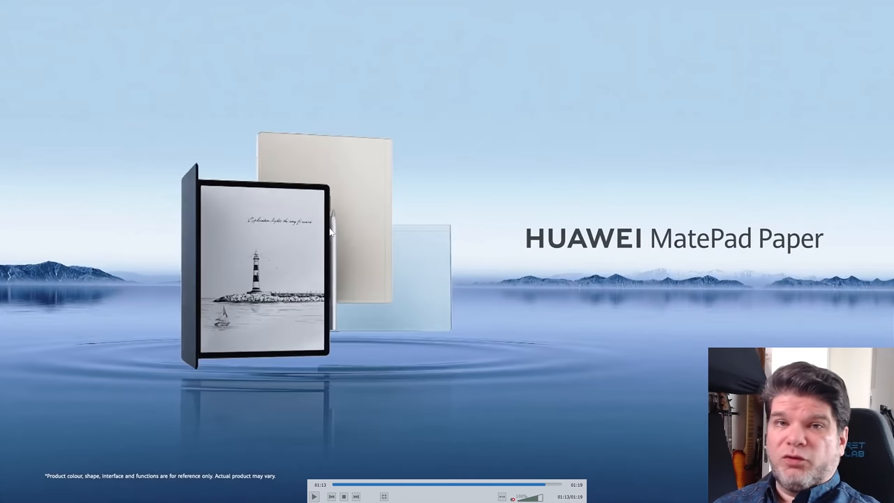
pyautogui.moveTo(394, 345)
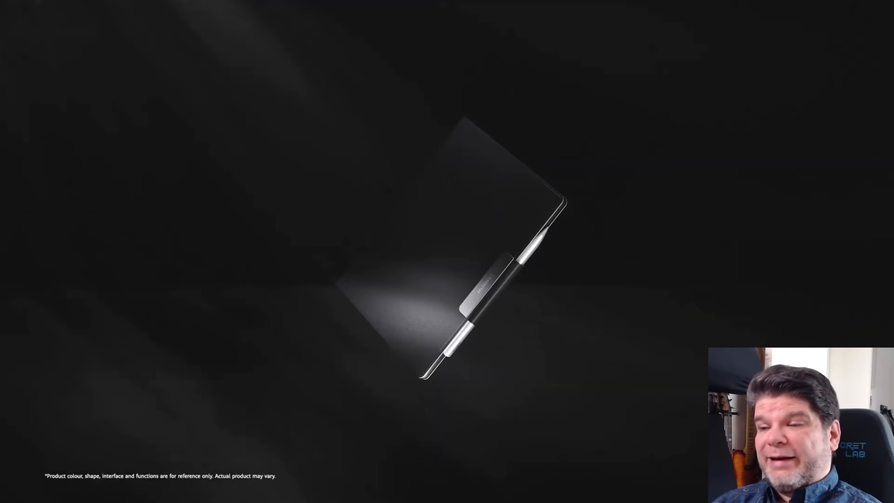
pyautogui.moveTo(497, 254)
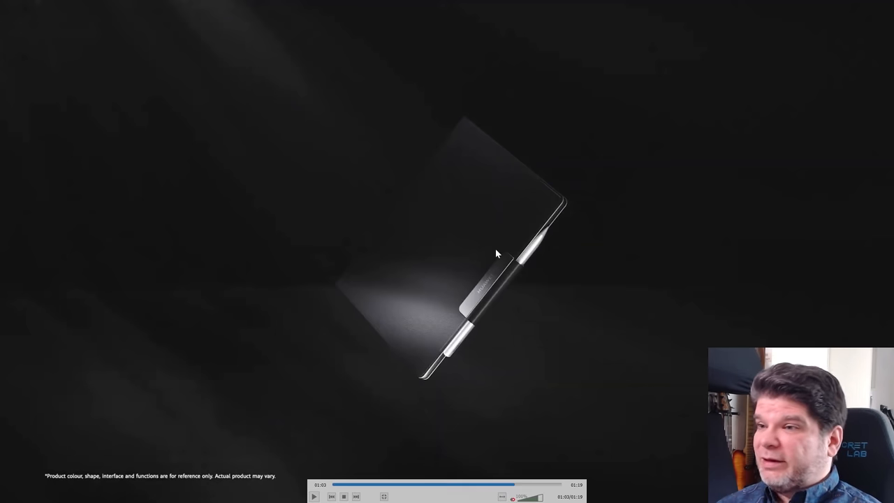
pyautogui.moveTo(480, 285)
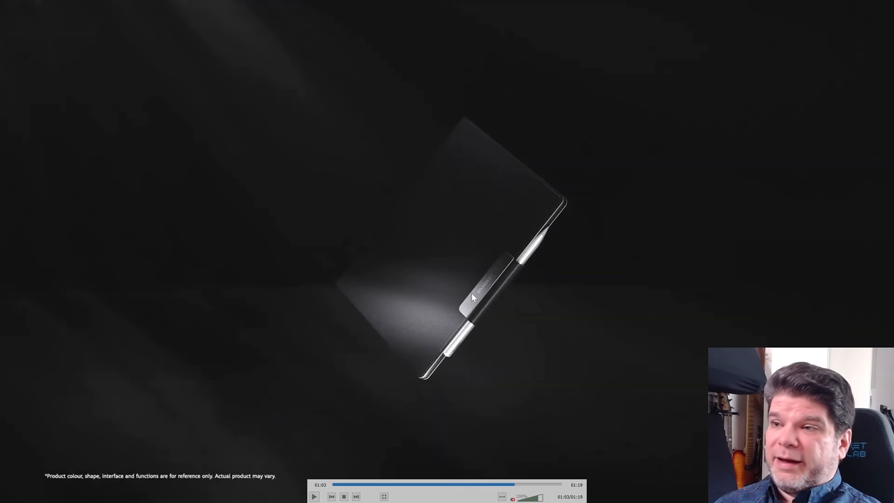
pyautogui.moveTo(534, 256)
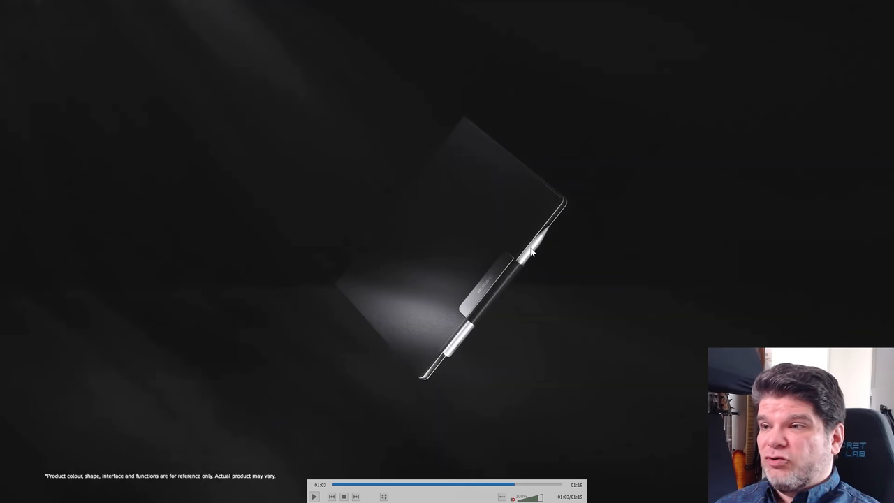
pyautogui.moveTo(539, 282)
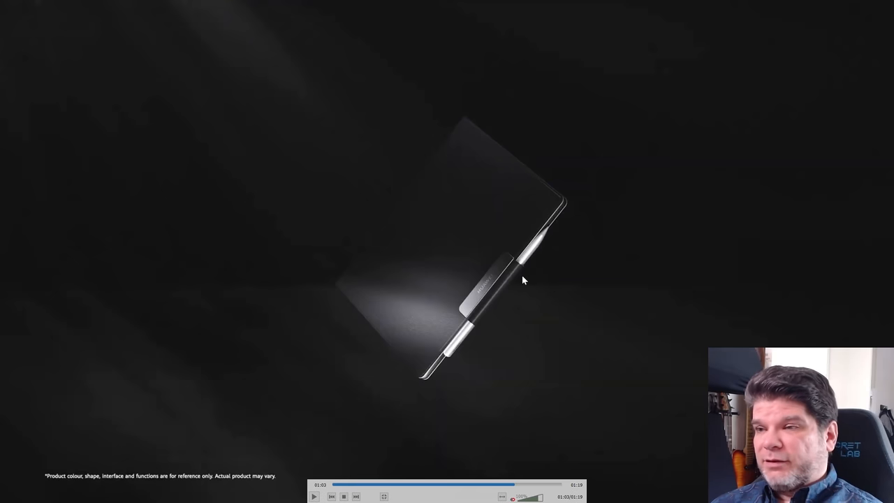
pyautogui.moveTo(478, 273)
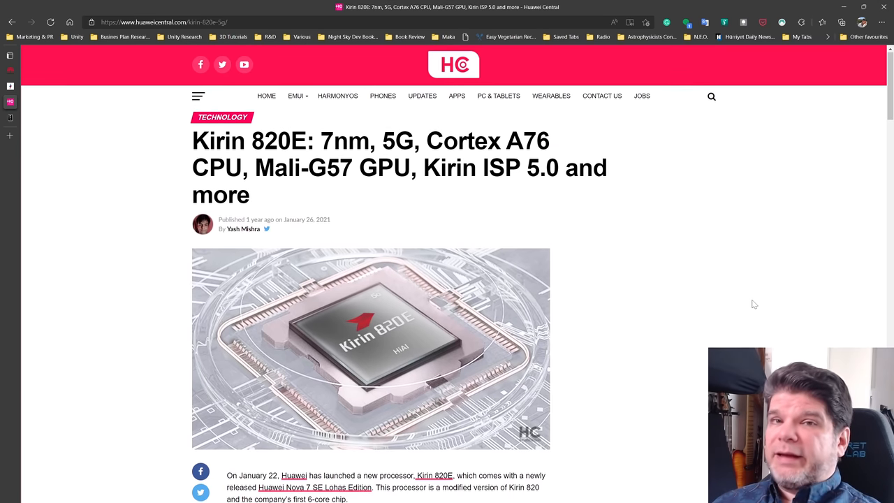
pyautogui.moveTo(352, 210)
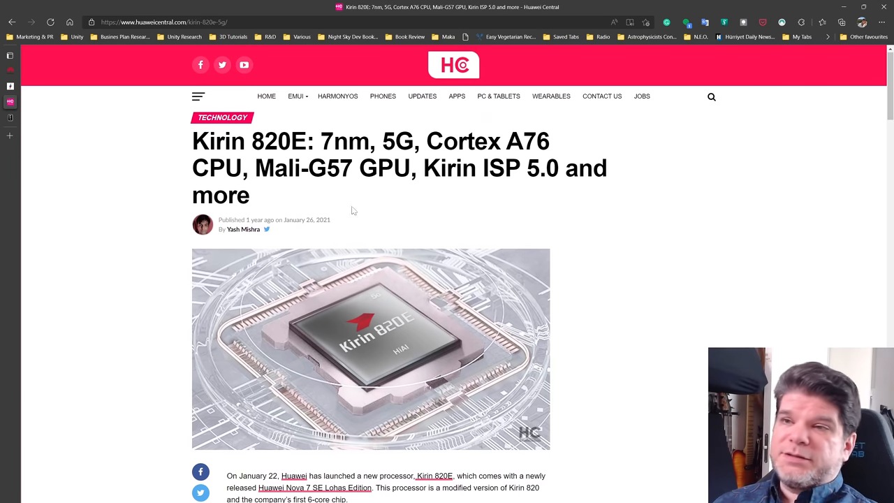
pyautogui.moveTo(271, 201)
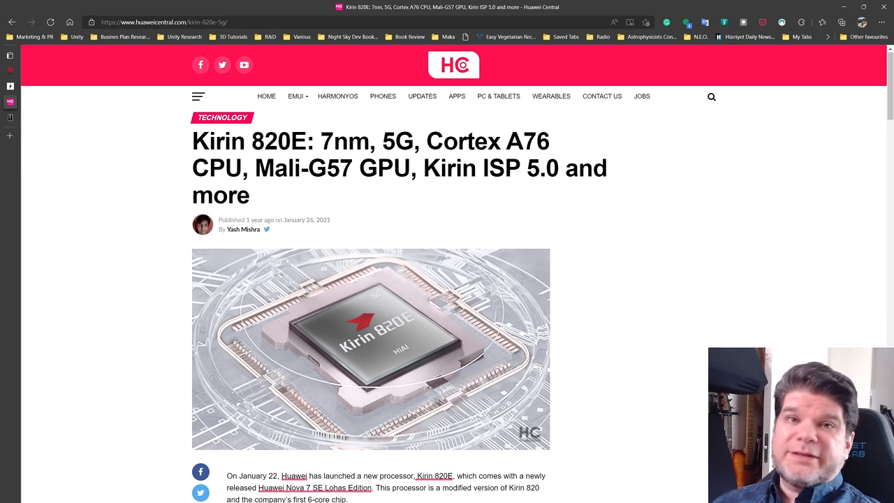
pyautogui.scroll(-3)
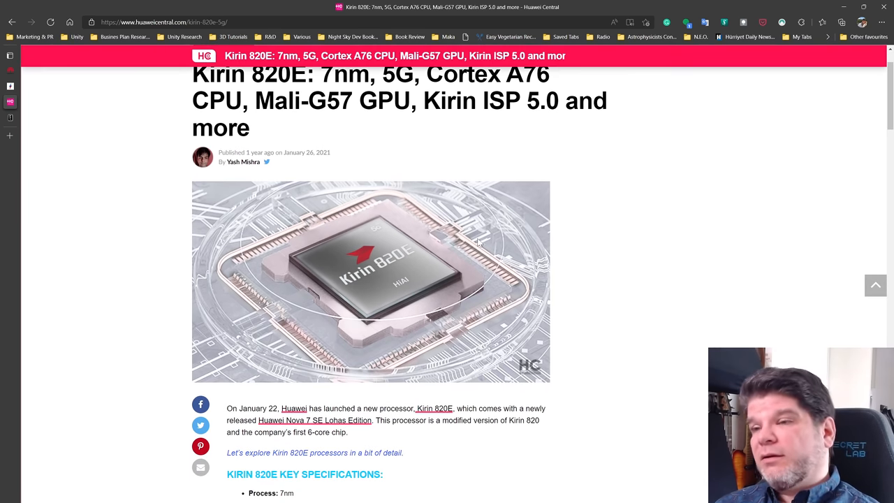
pyautogui.scroll(-3)
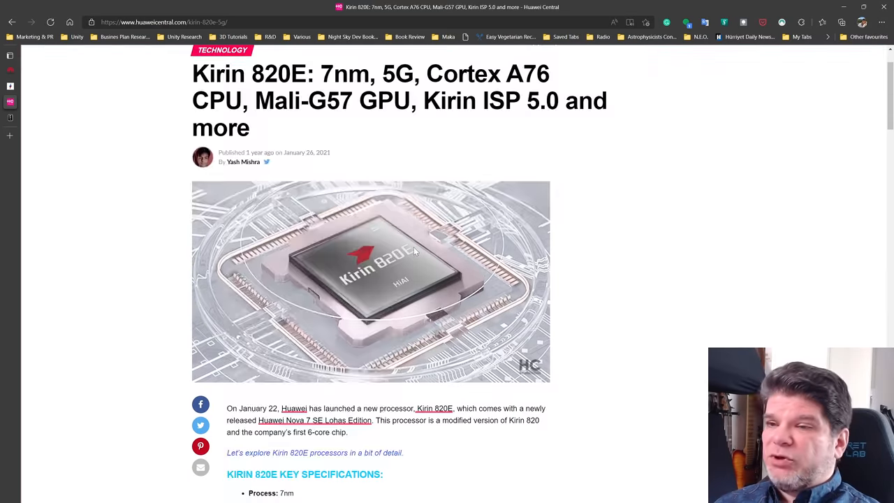
pyautogui.scroll(-3)
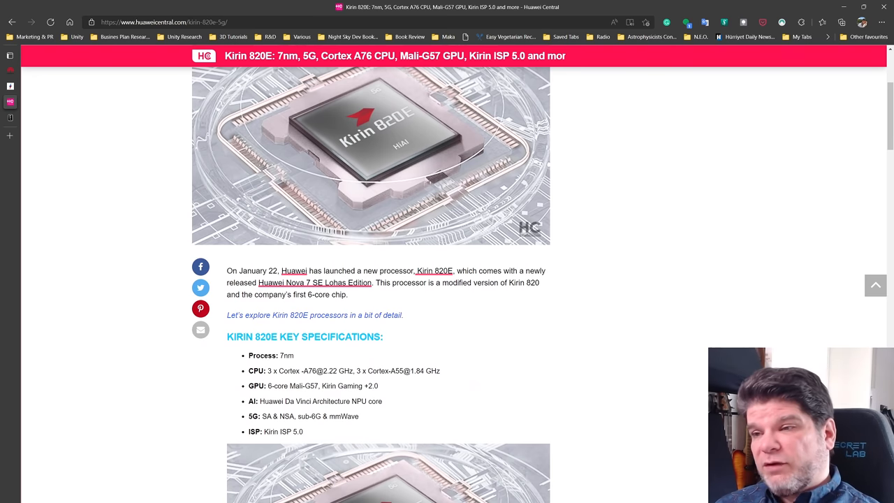
pyautogui.moveTo(444, 376)
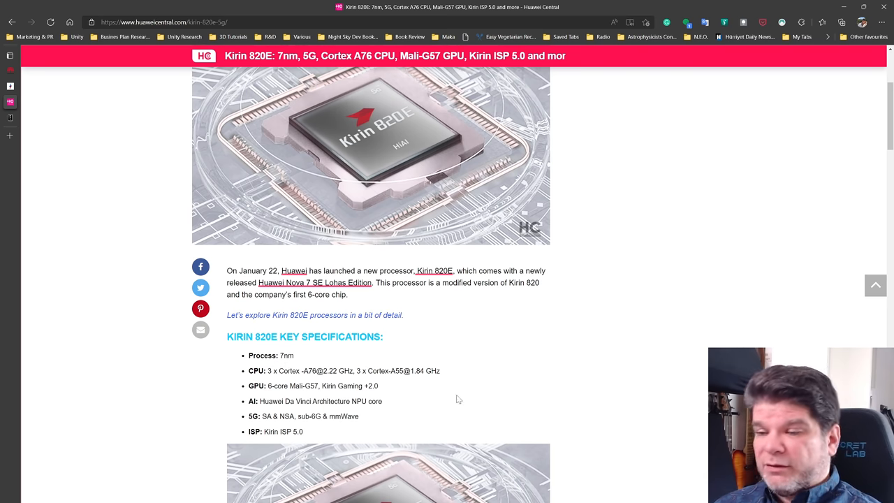
pyautogui.scroll(-3)
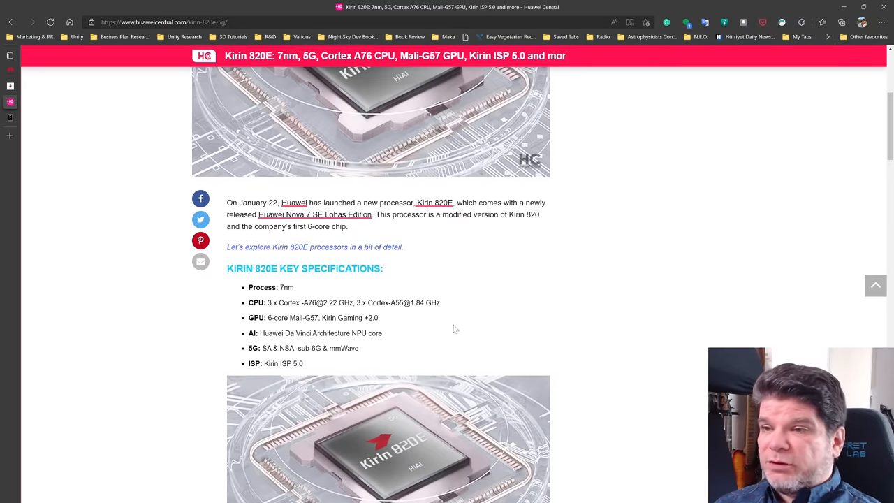
pyautogui.scroll(-3)
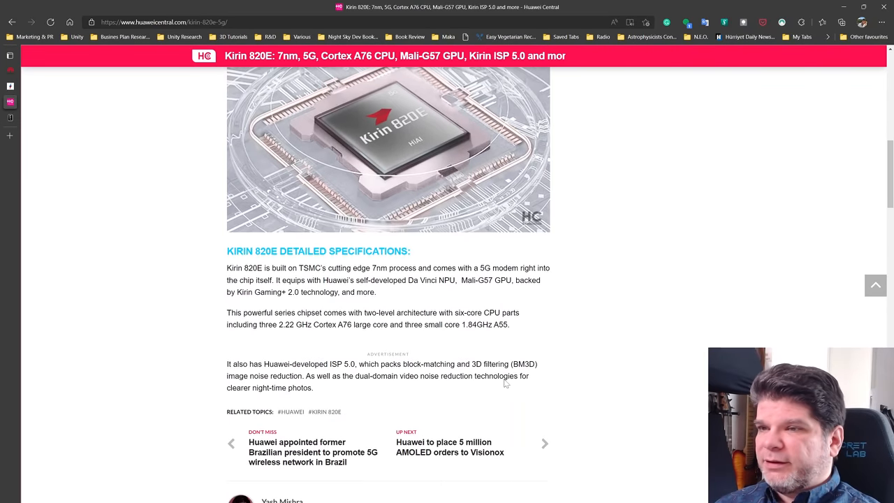
pyautogui.scroll(-3)
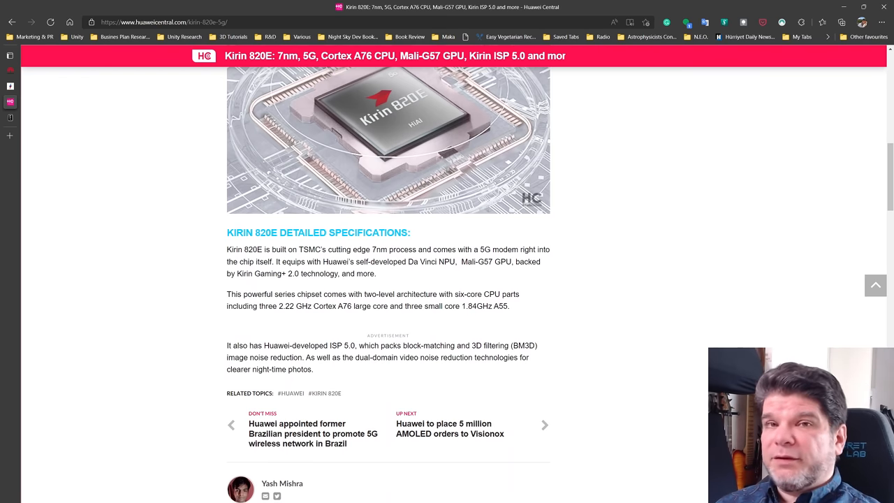
pyautogui.scroll(3)
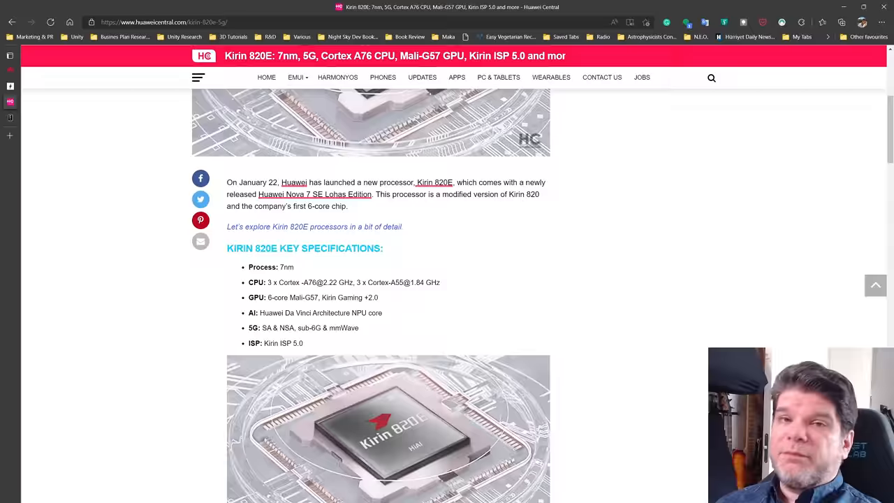
pyautogui.scroll(3)
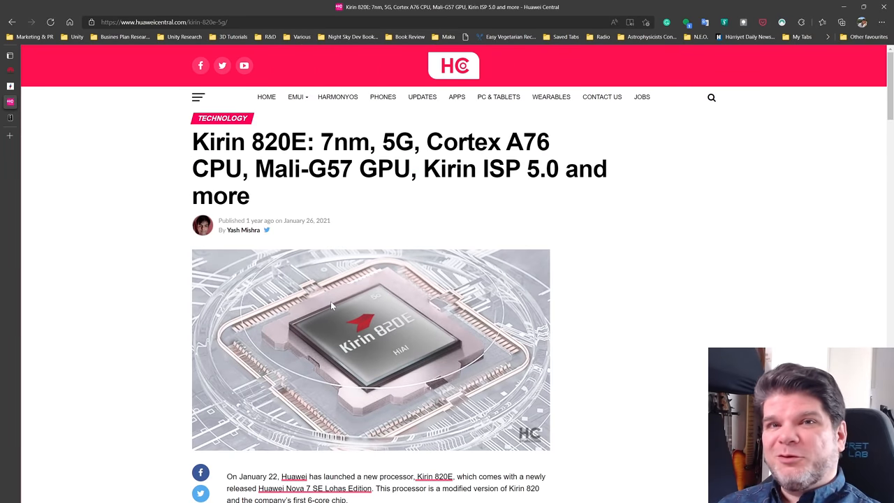
pyautogui.moveTo(356, 304)
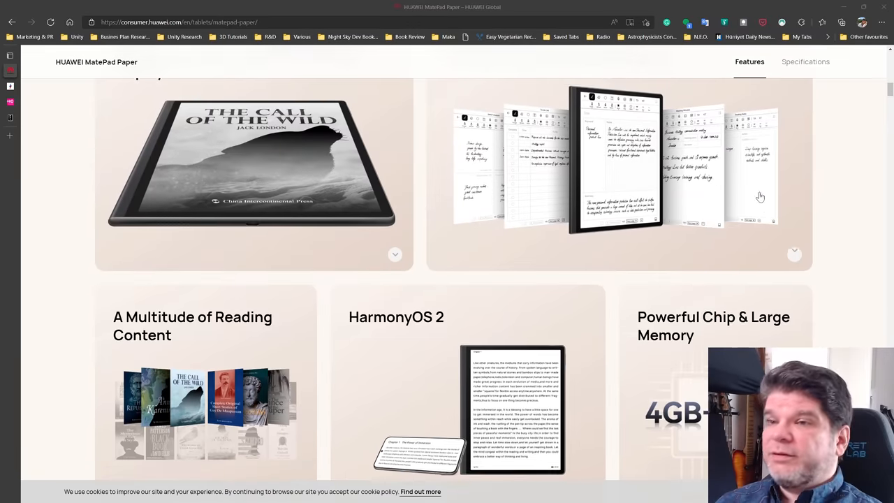
# - Scroll the MatePad Paper page down through the writing and note-taking features
pyautogui.scroll(-3)
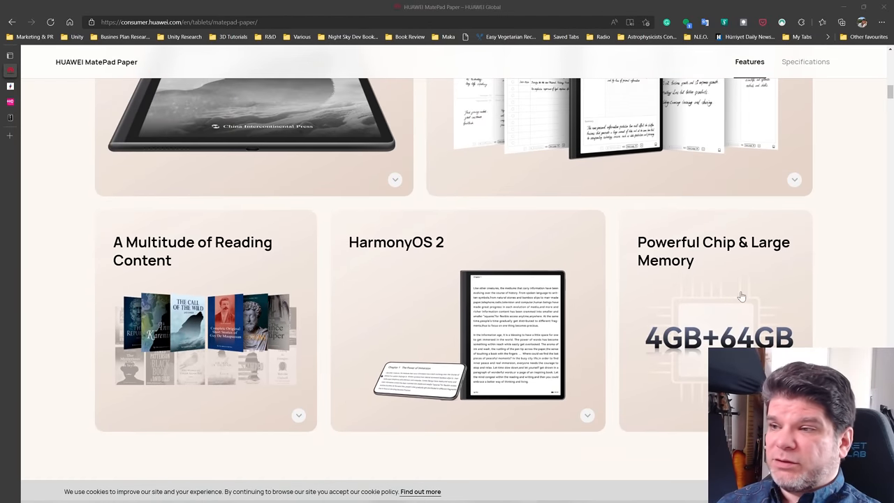
pyautogui.scroll(-3)
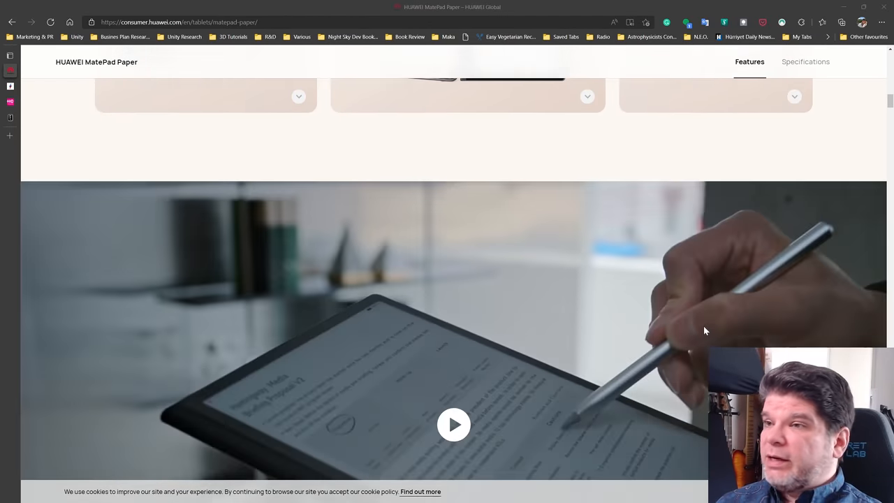
pyautogui.scroll(-3)
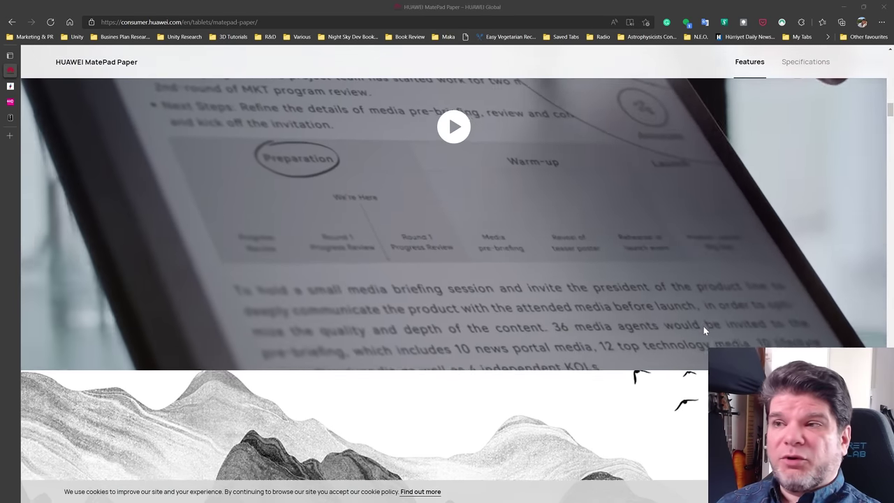
pyautogui.click(453, 126)
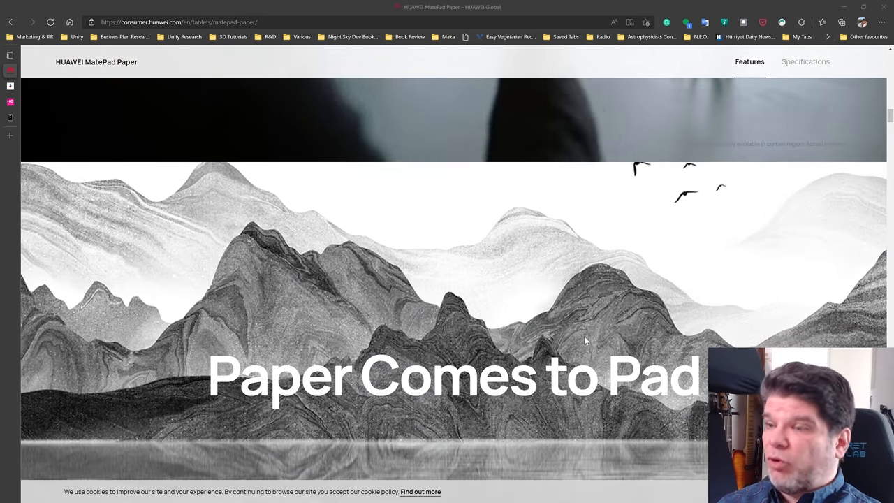
# - Continue down past the notes and library sections to the performance, charging and battery cards
pyautogui.scroll(-3)
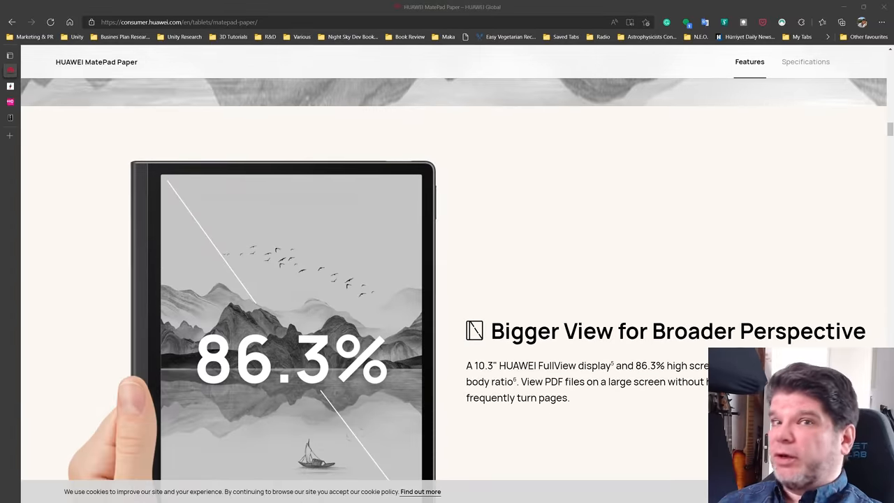
pyautogui.scroll(-3)
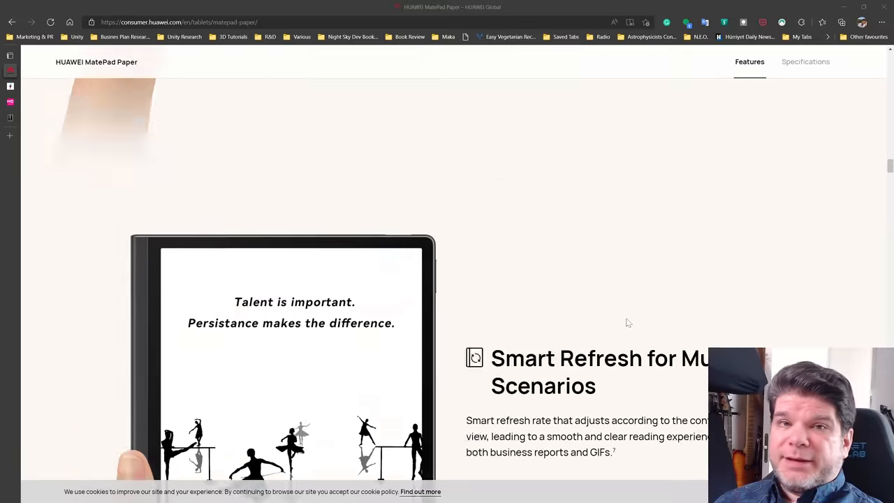
pyautogui.scroll(-3)
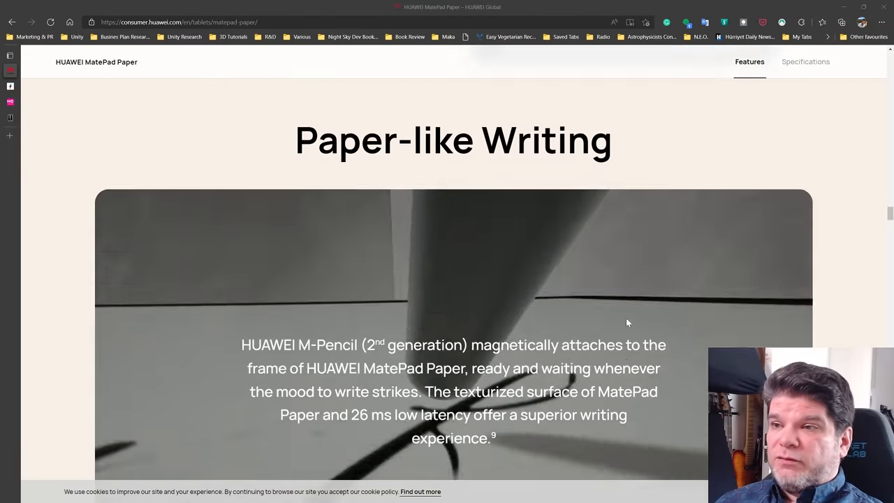
pyautogui.scroll(-3)
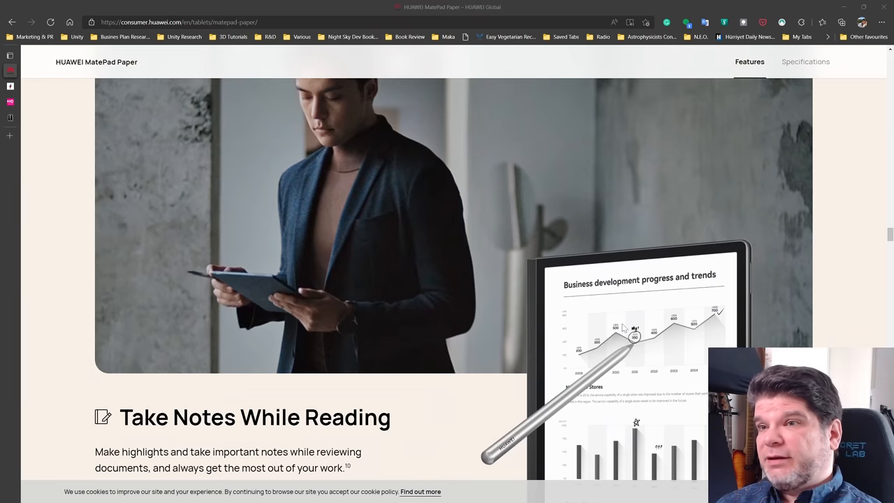
pyautogui.scroll(-3)
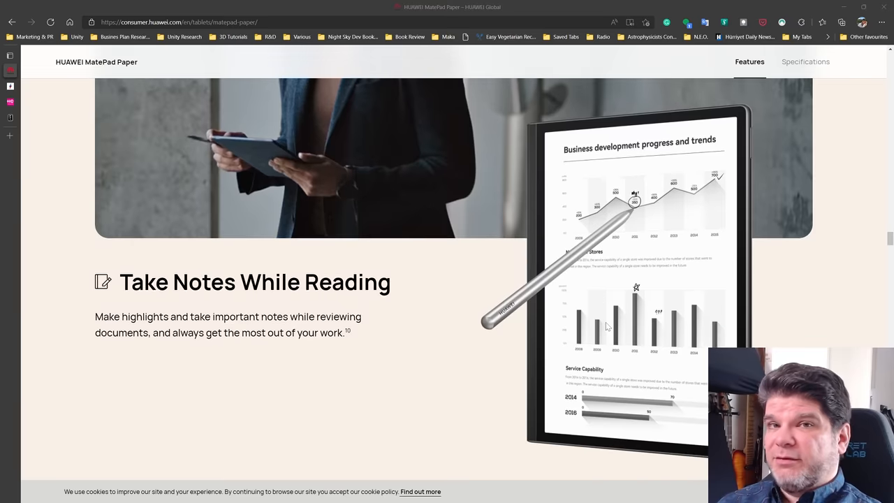
pyautogui.scroll(-3)
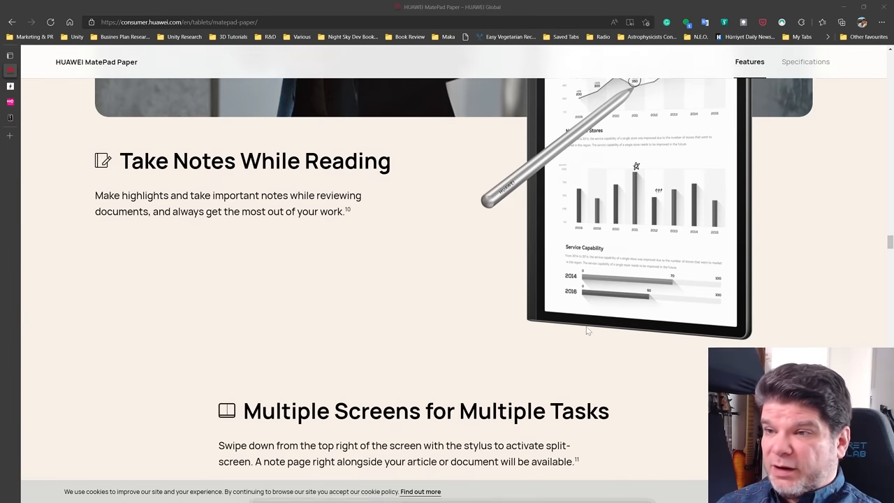
pyautogui.scroll(-3)
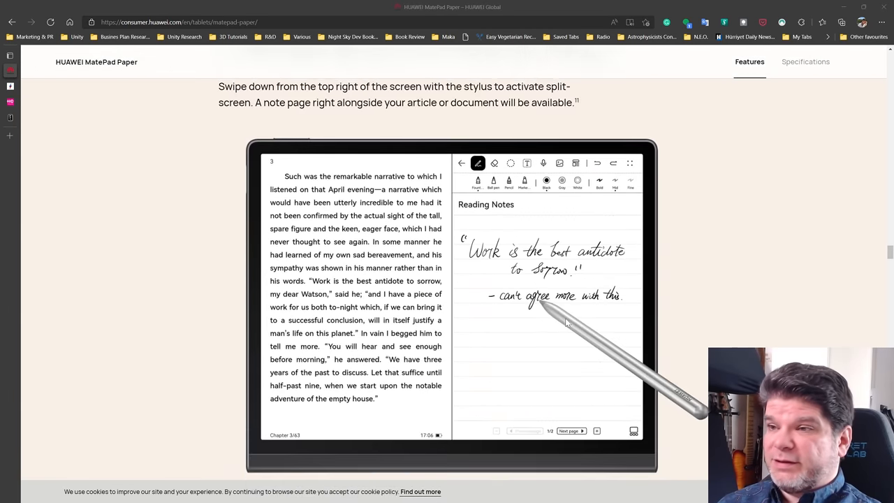
pyautogui.scroll(-3)
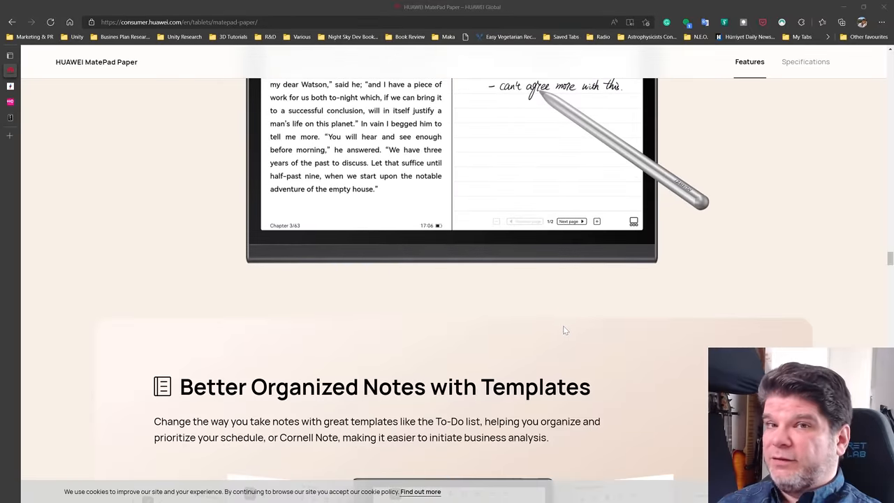
pyautogui.scroll(-3)
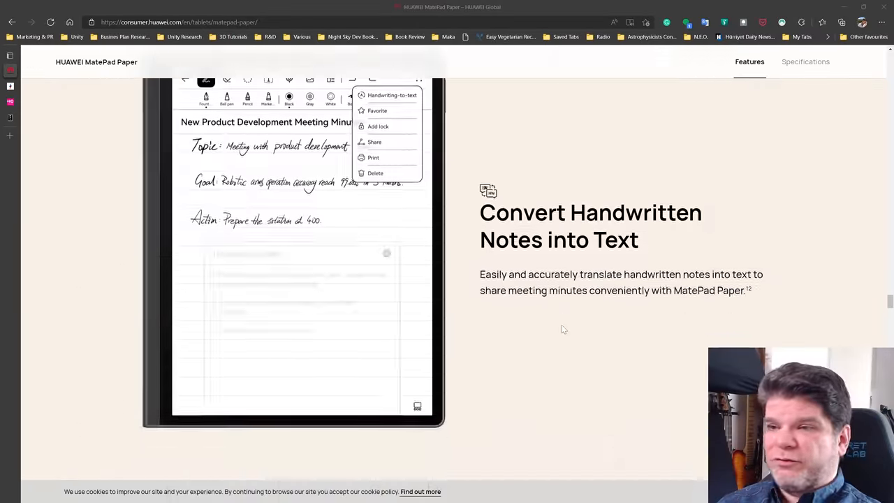
pyautogui.scroll(-3)
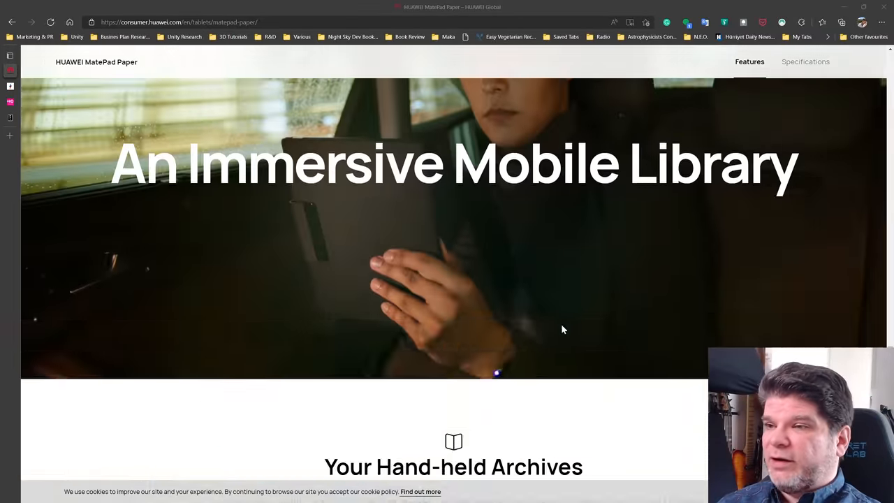
pyautogui.scroll(-3)
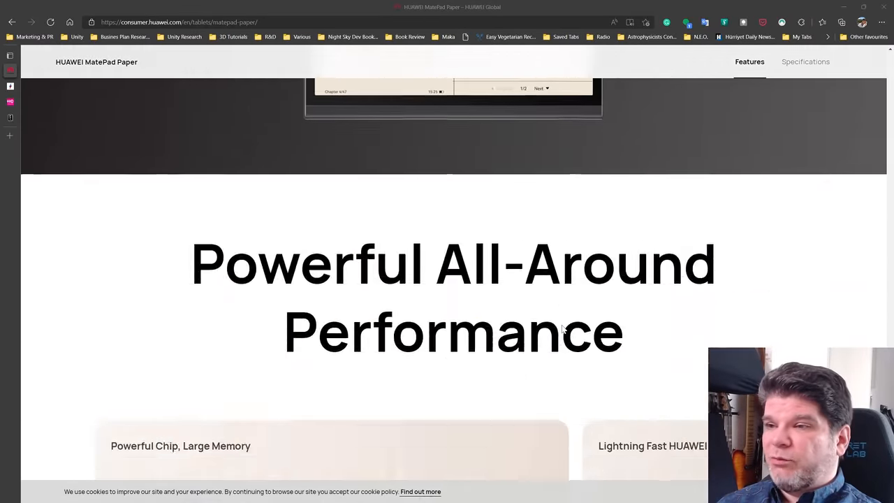
pyautogui.scroll(-3)
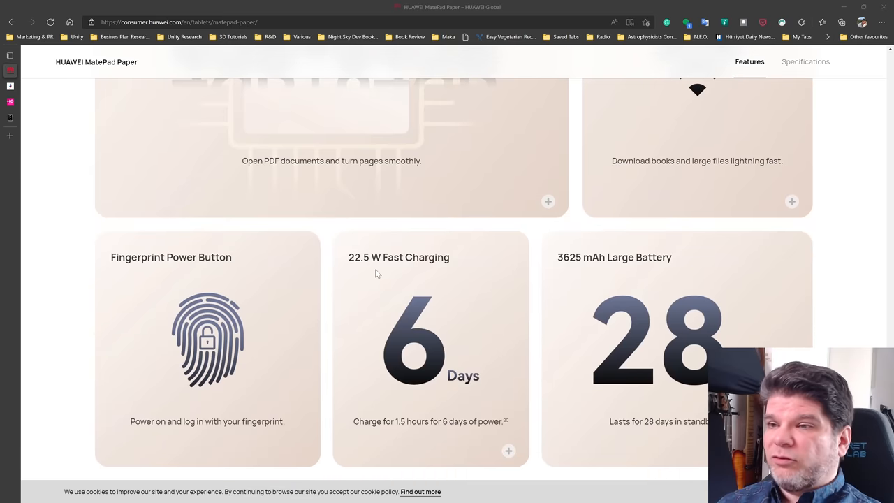
pyautogui.moveTo(398, 276)
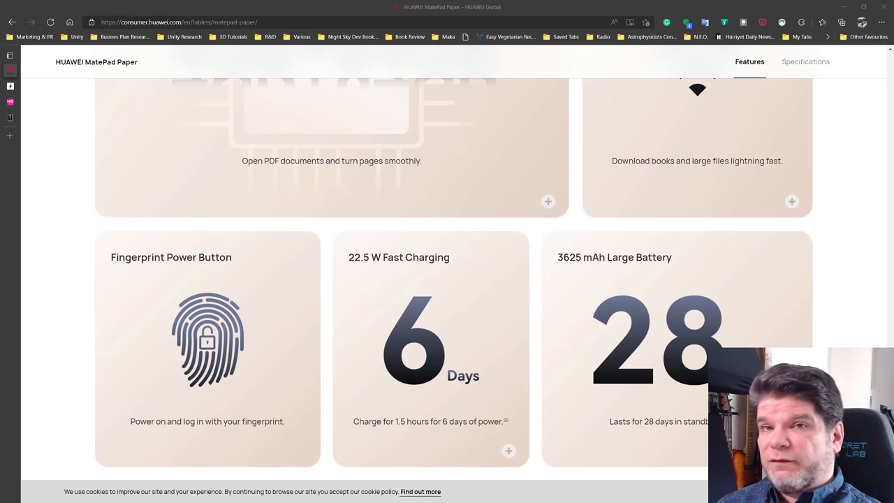
# - Scroll past the fingerprint, charging and battery cards to the Expand with Third Party Ecosystem heading
pyautogui.scroll(-3)
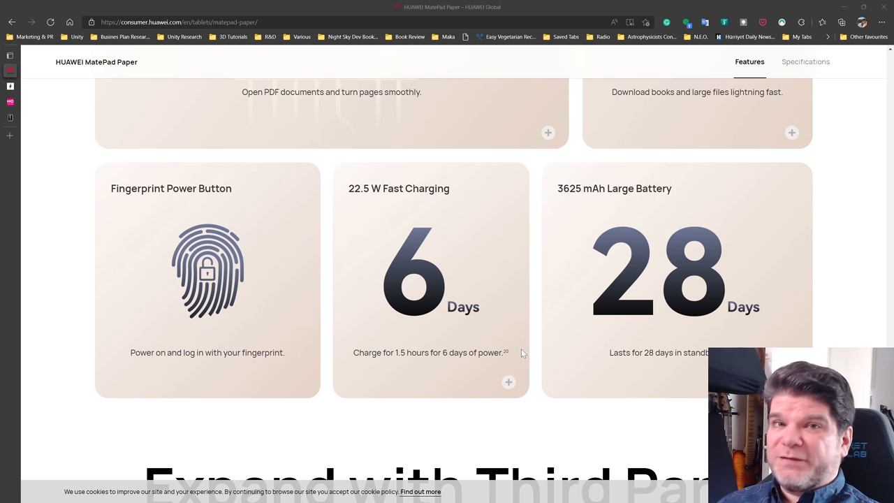
pyautogui.scroll(-3)
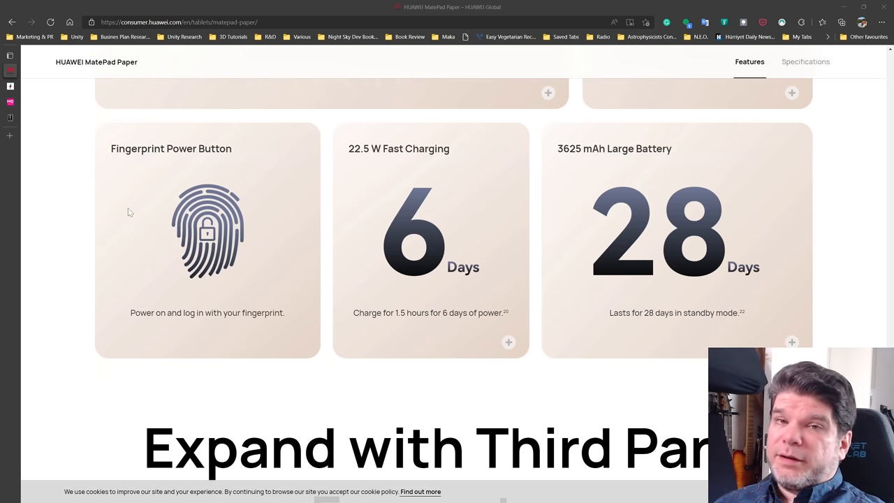
pyautogui.moveTo(134, 207)
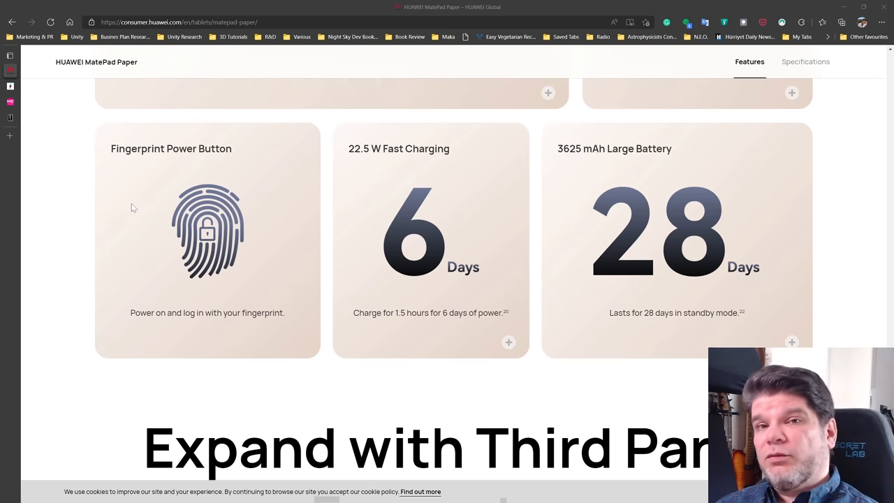
pyautogui.scroll(-3)
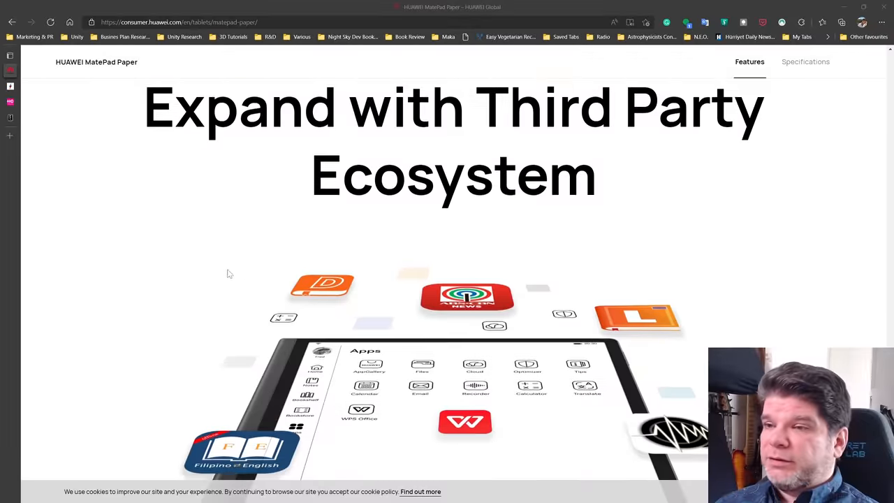
pyautogui.scroll(-3)
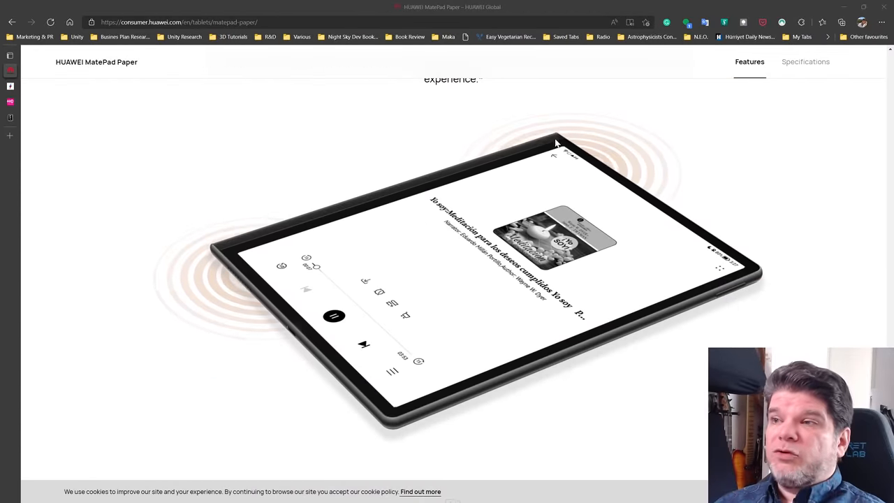
pyautogui.moveTo(258, 278)
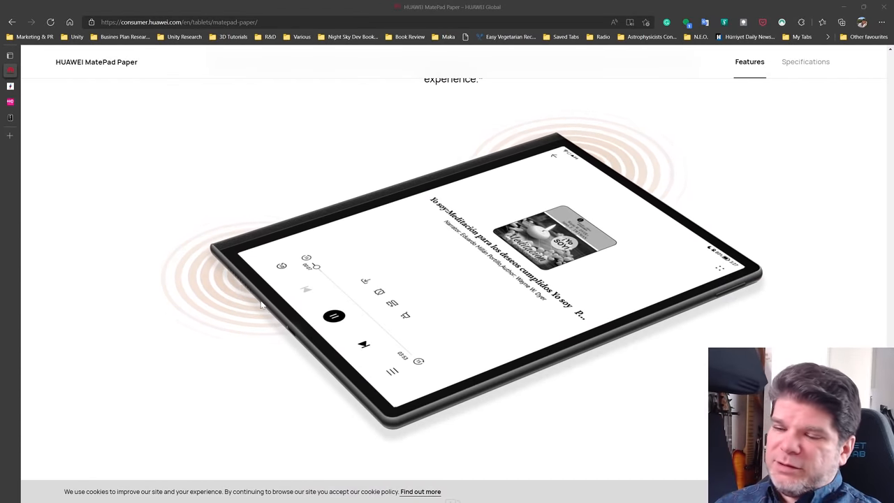
pyautogui.moveTo(373, 414)
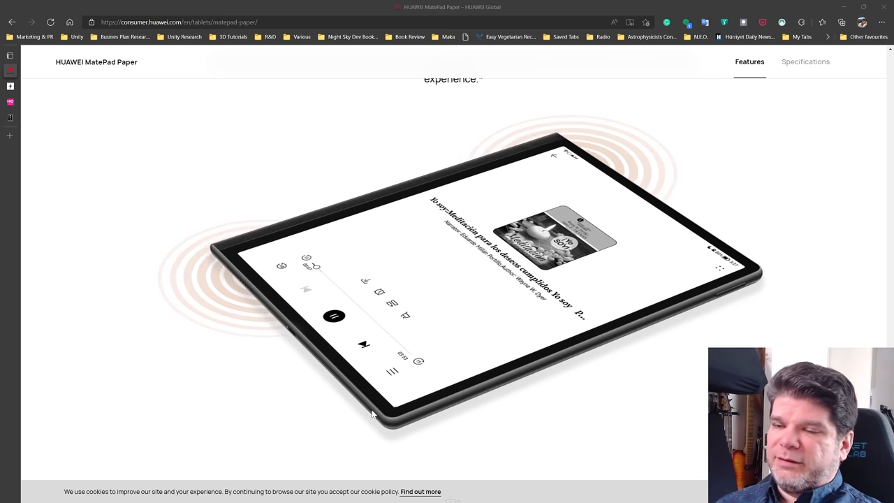
pyautogui.moveTo(339, 386)
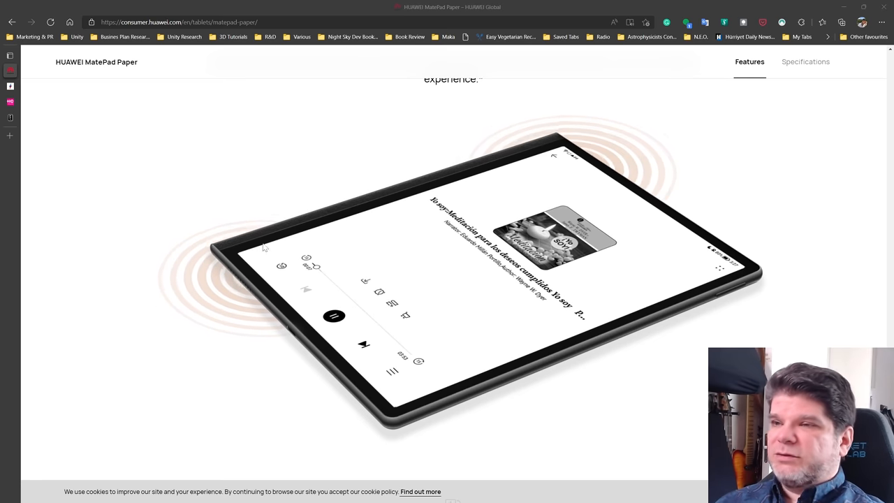
pyautogui.moveTo(475, 204)
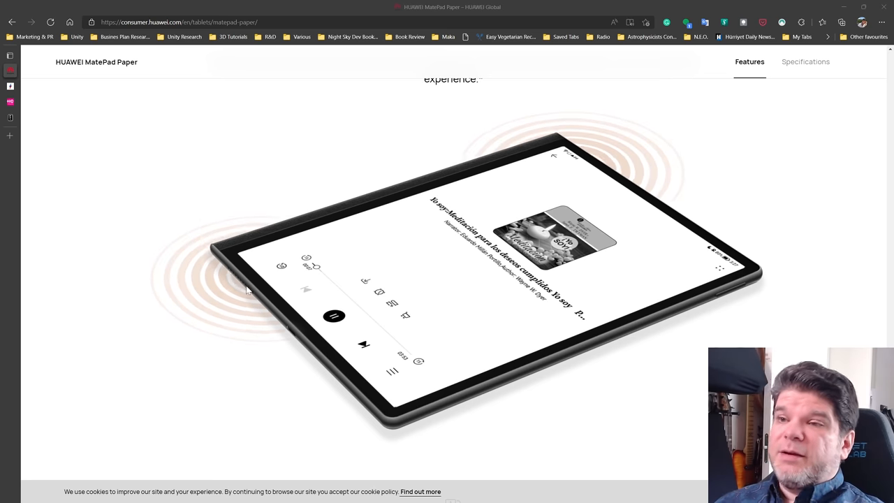
pyautogui.moveTo(378, 223)
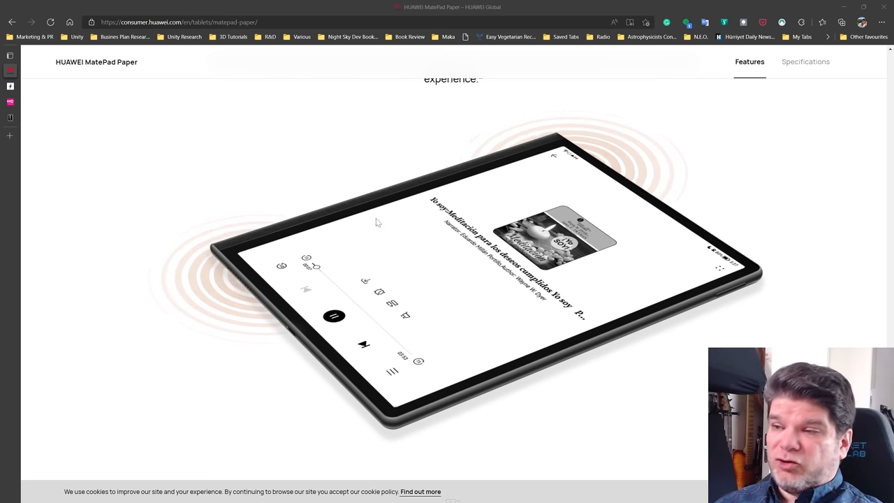
pyautogui.moveTo(548, 183)
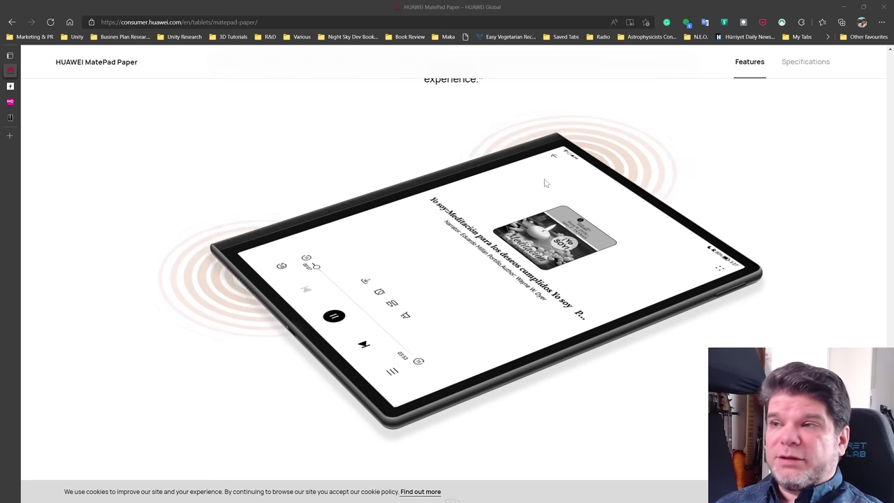
pyautogui.moveTo(524, 198)
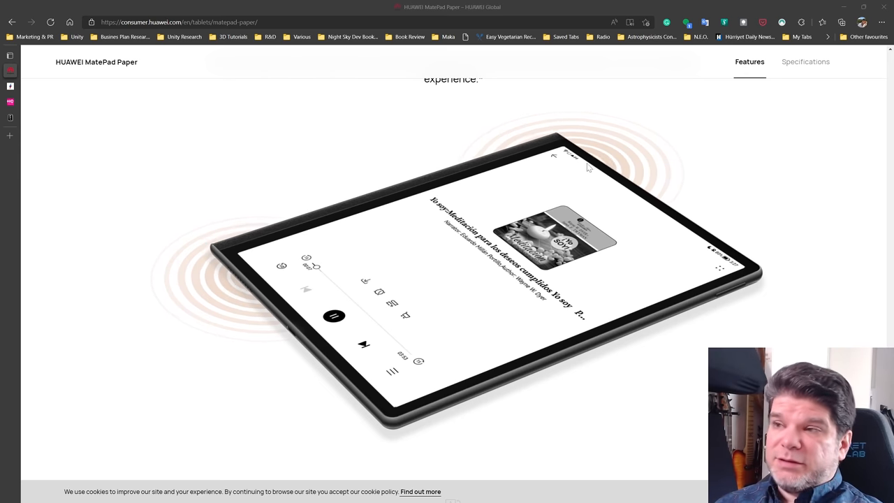
pyautogui.moveTo(240, 282)
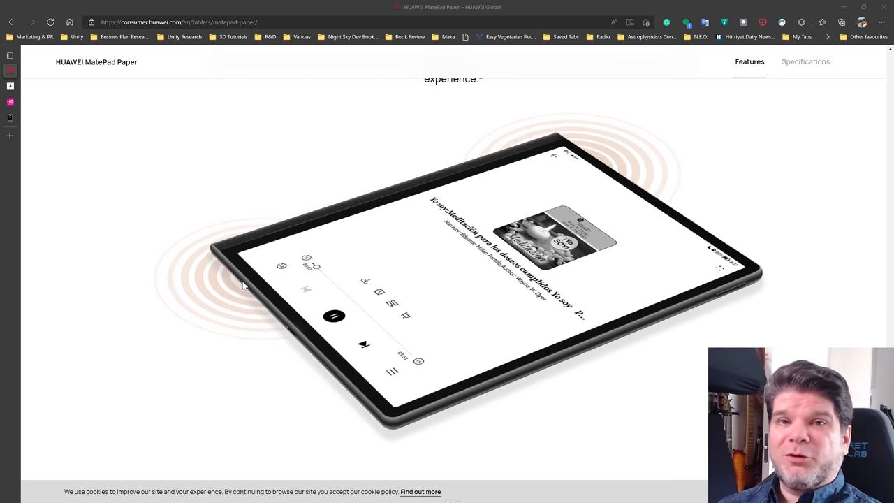
pyautogui.scroll(-3)
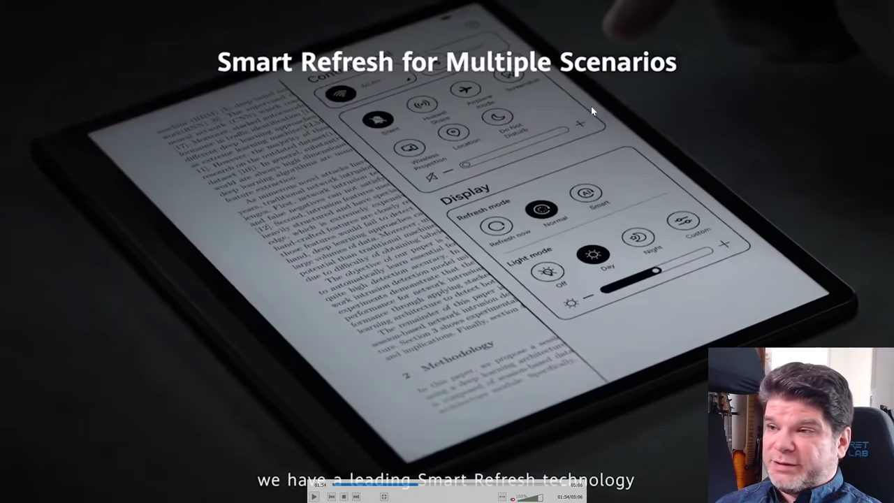
pyautogui.moveTo(591, 325)
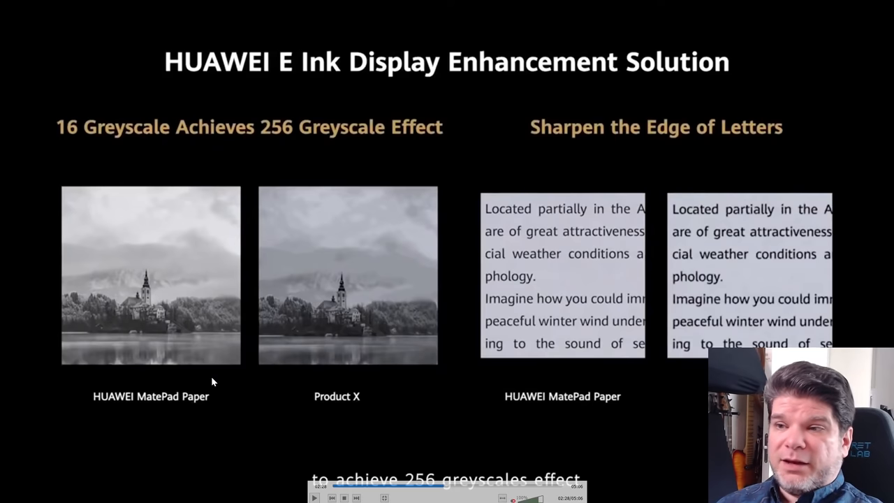
pyautogui.moveTo(397, 444)
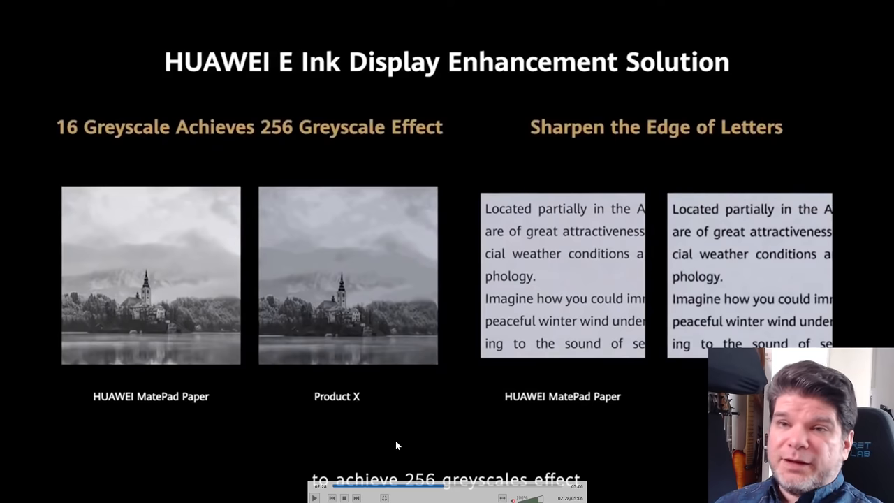
pyautogui.moveTo(405, 441)
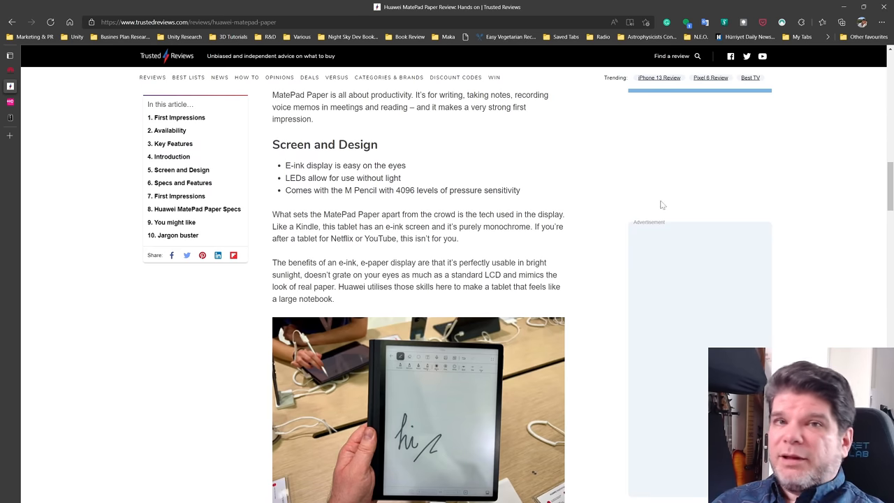
pyautogui.moveTo(414, 308)
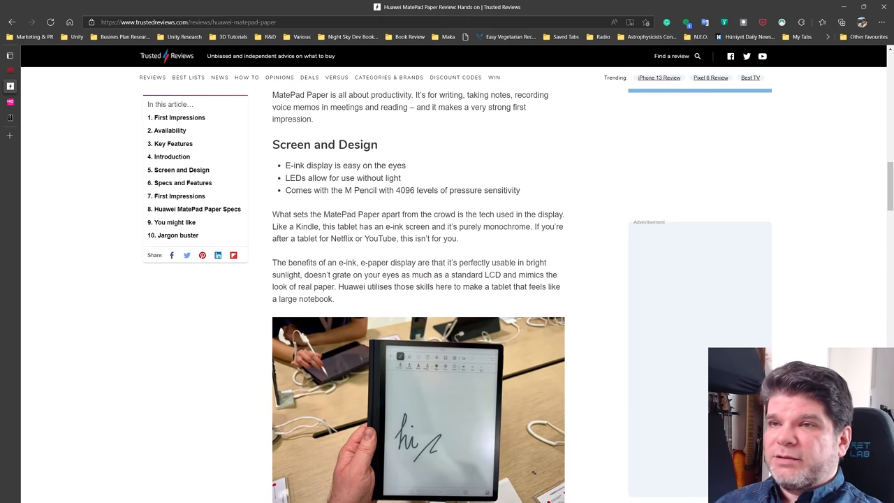
# - Scroll up through Key Features and back down past Screen and Design to the handwriting photo
pyautogui.scroll(3)
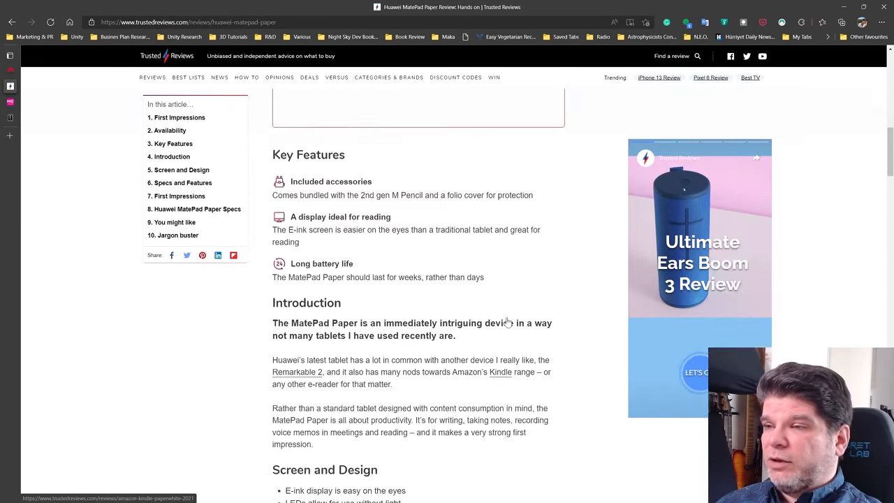
pyautogui.scroll(-3)
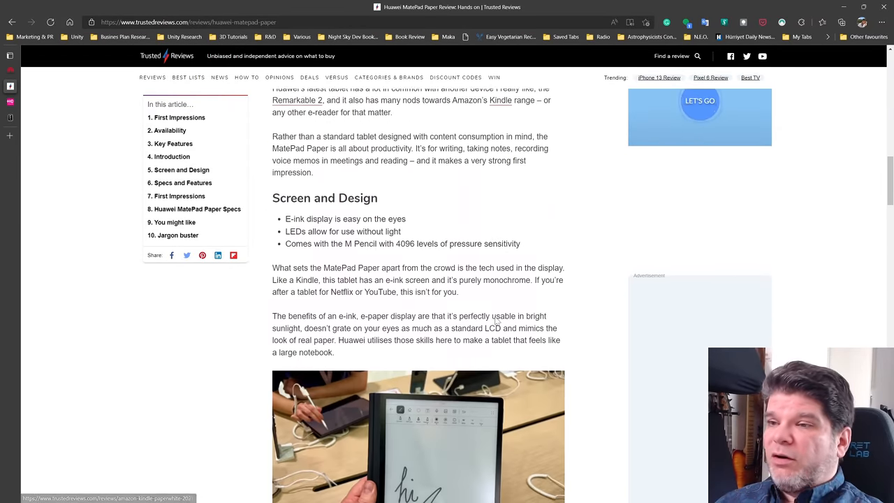
pyautogui.scroll(-3)
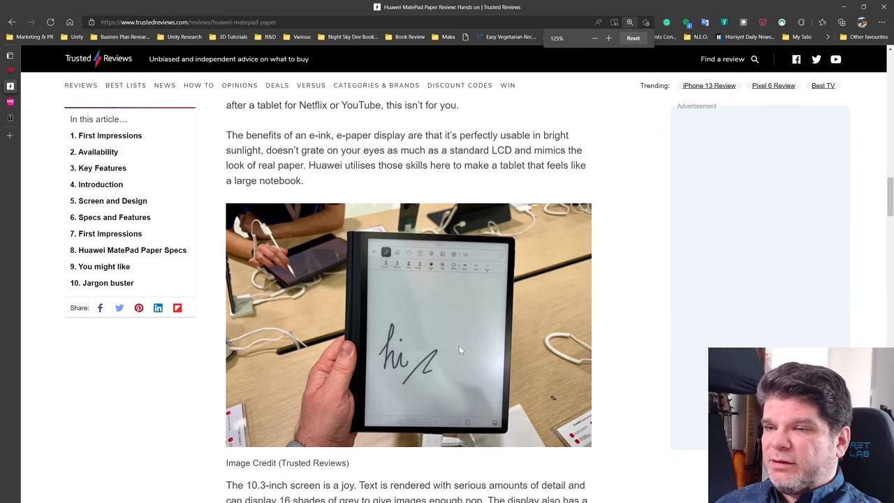
# - Scroll past the design photos to the Wi-Fi 6, 4GB RAM and 64GB storage paragraph and back
pyautogui.scroll(-3)
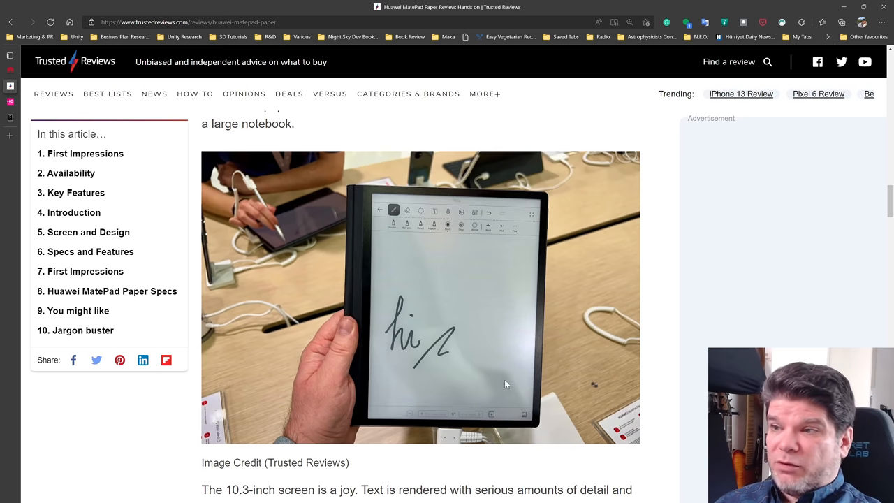
pyautogui.moveTo(533, 327)
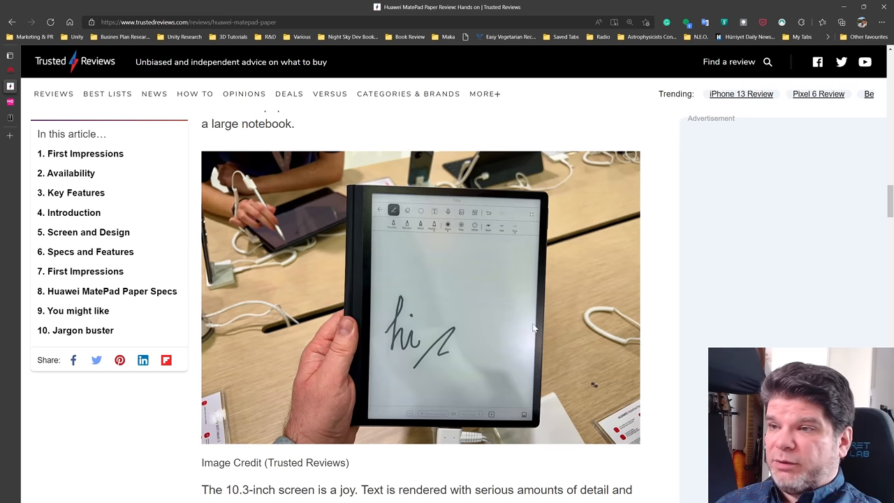
pyautogui.moveTo(494, 201)
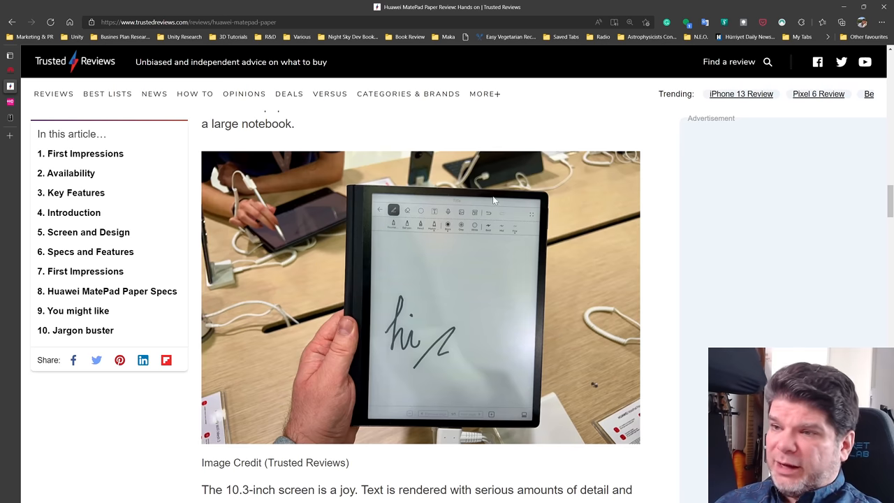
pyautogui.scroll(-3)
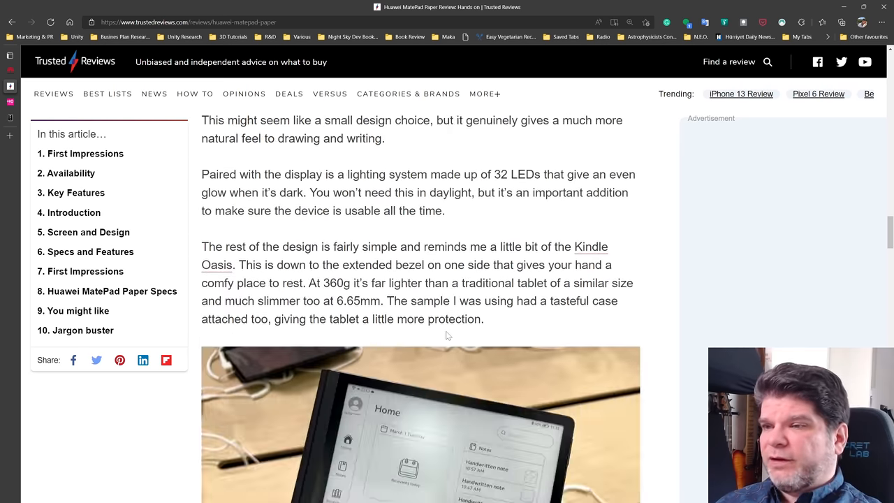
pyautogui.scroll(-3)
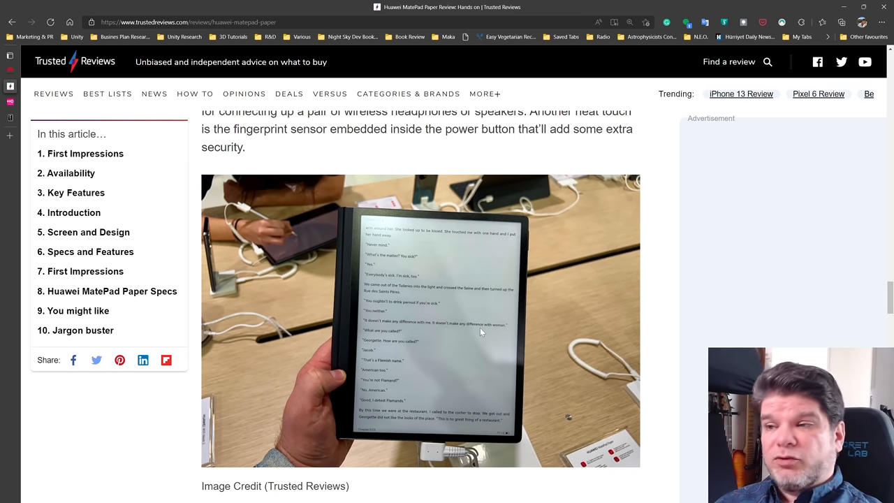
pyautogui.moveTo(542, 334)
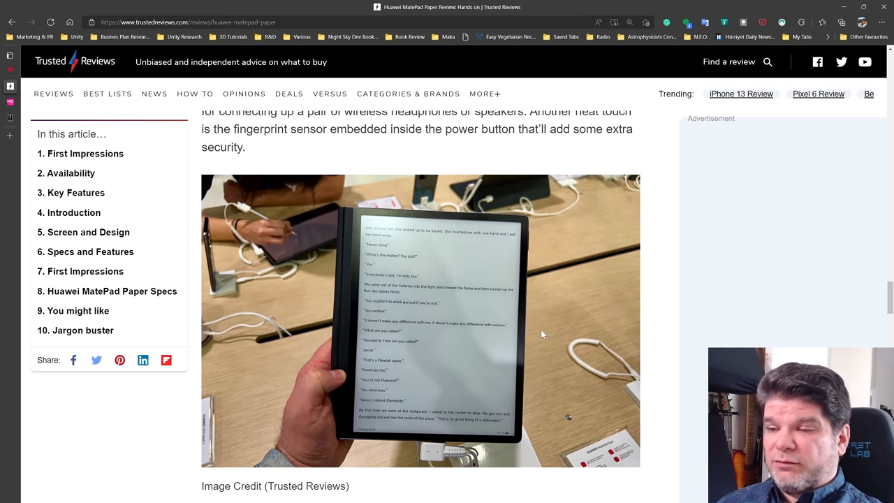
pyautogui.scroll(3)
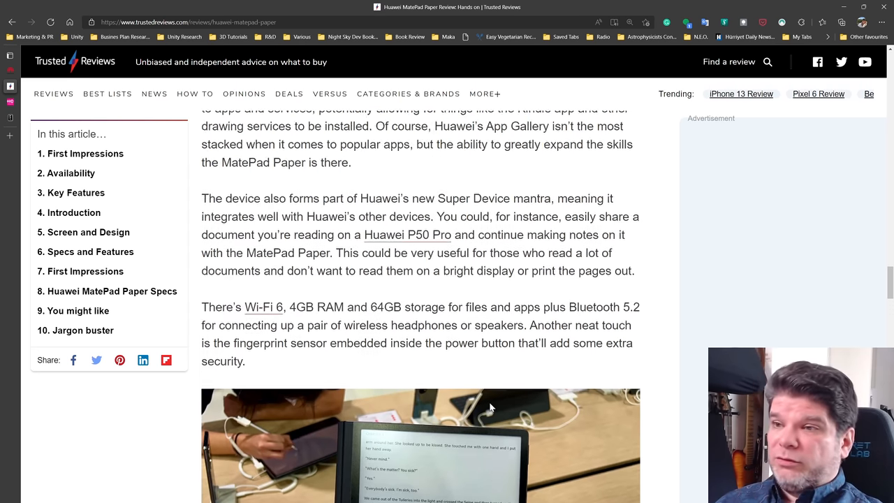
pyautogui.scroll(-3)
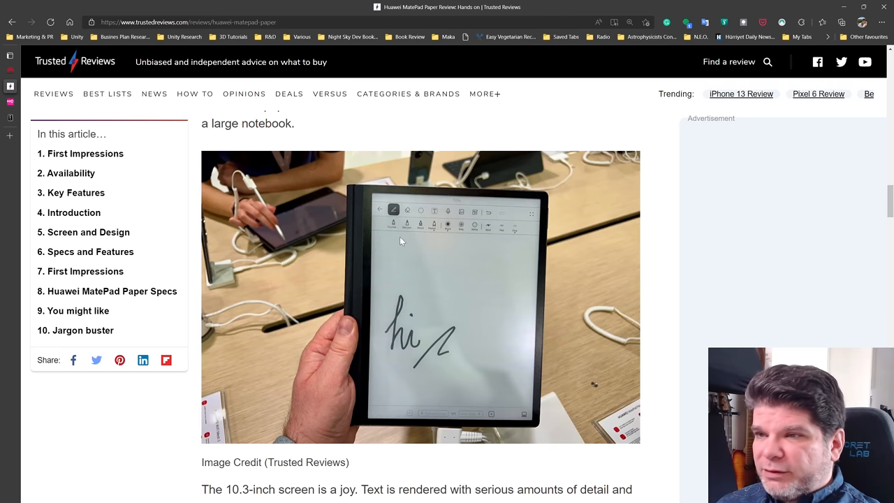
pyautogui.moveTo(450, 231)
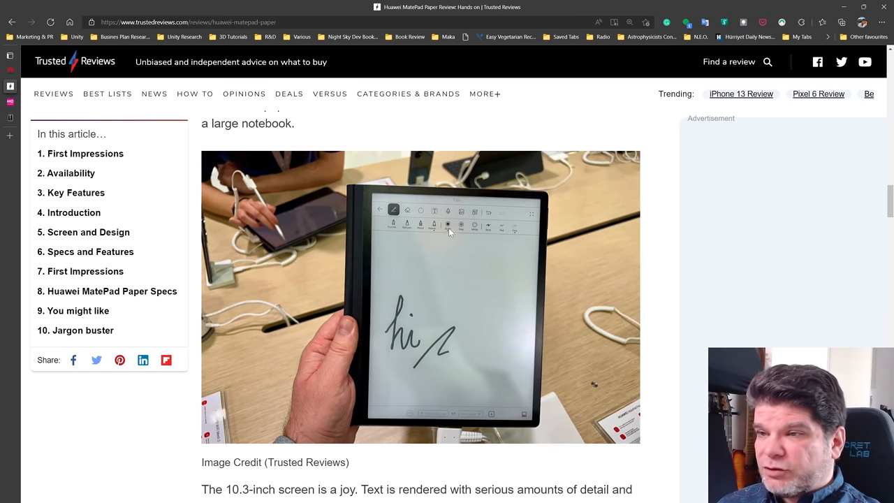
pyautogui.moveTo(463, 231)
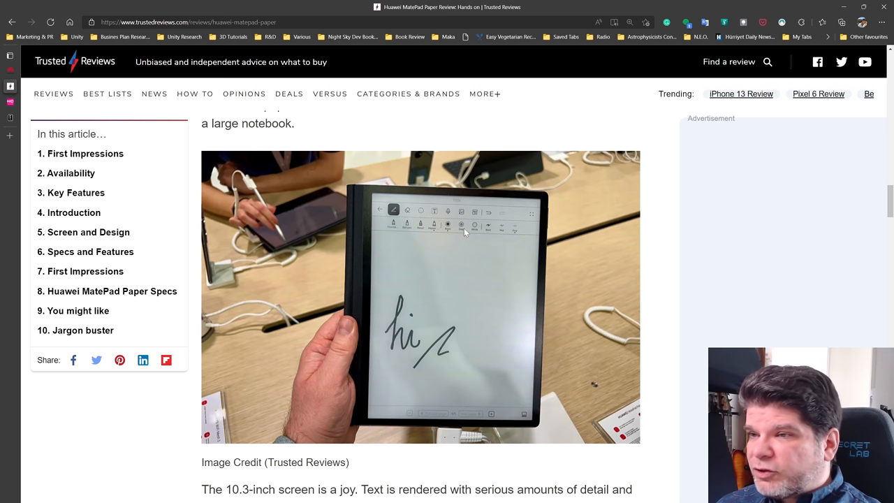
pyautogui.moveTo(480, 236)
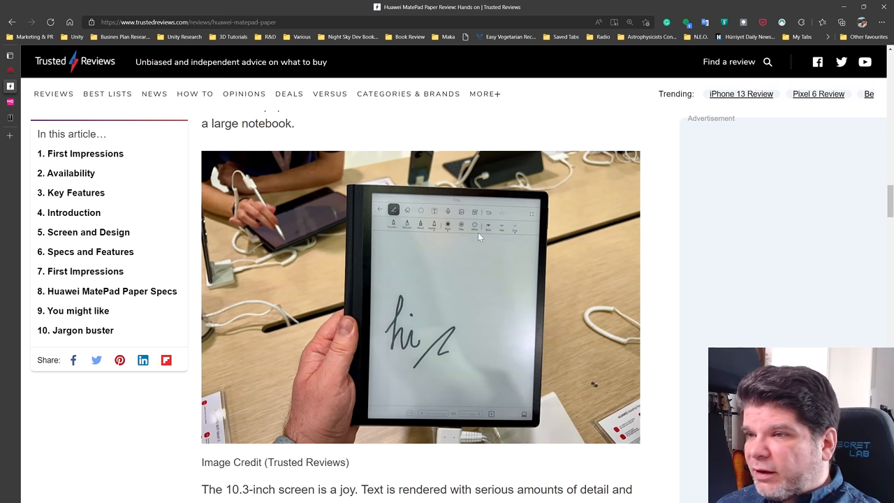
pyautogui.moveTo(509, 240)
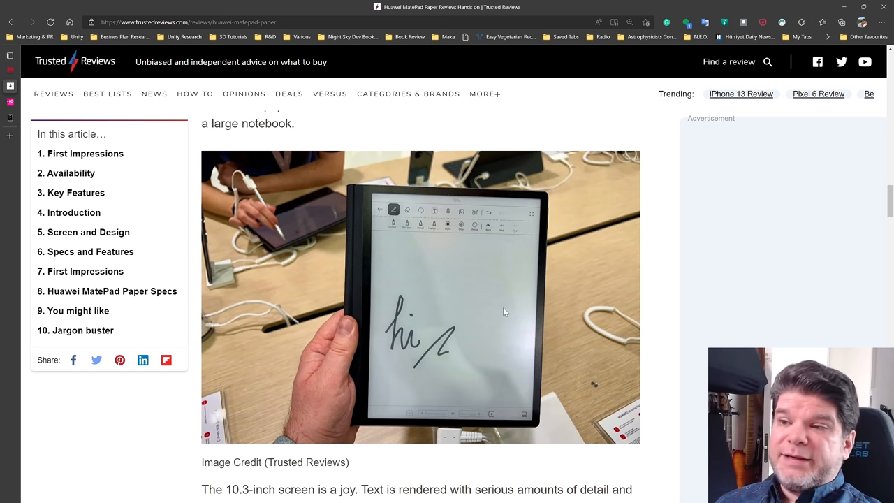
pyautogui.moveTo(505, 288)
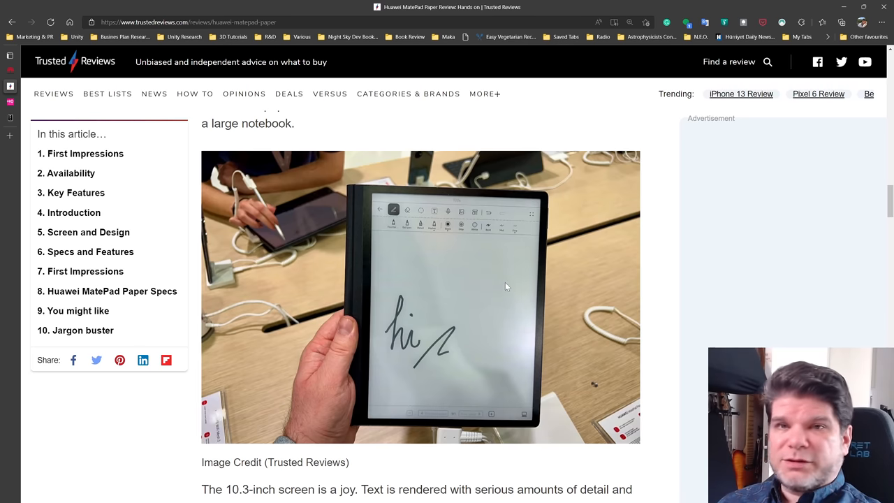
pyautogui.moveTo(503, 287)
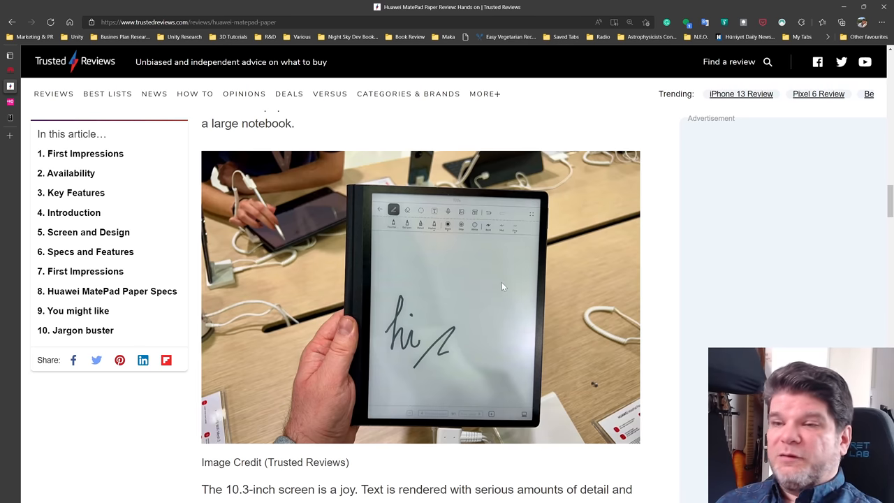
pyautogui.moveTo(528, 273)
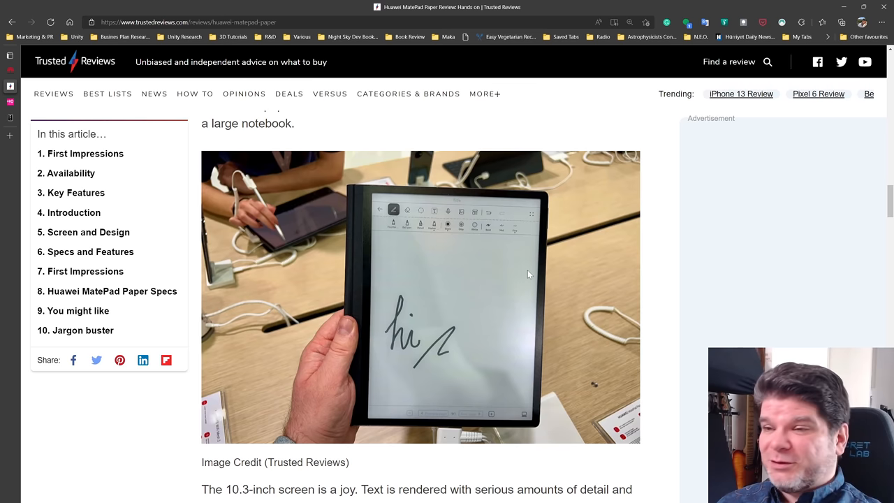
pyautogui.moveTo(531, 279)
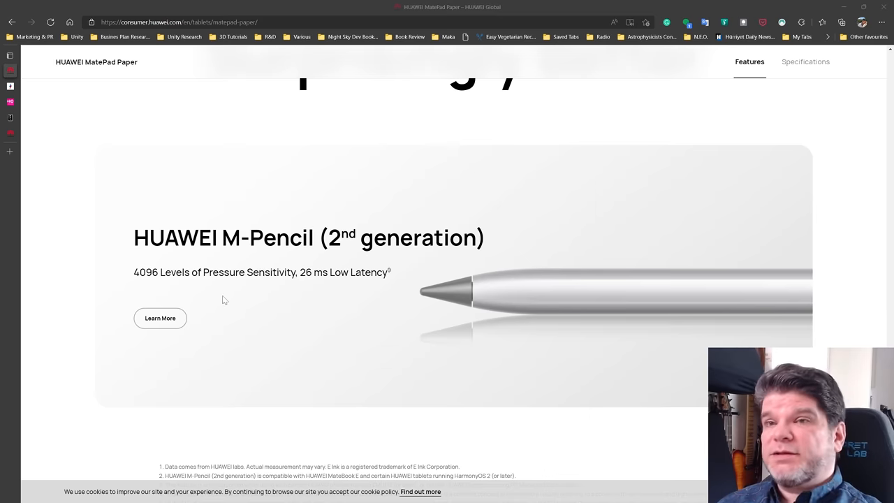
pyautogui.moveTo(326, 289)
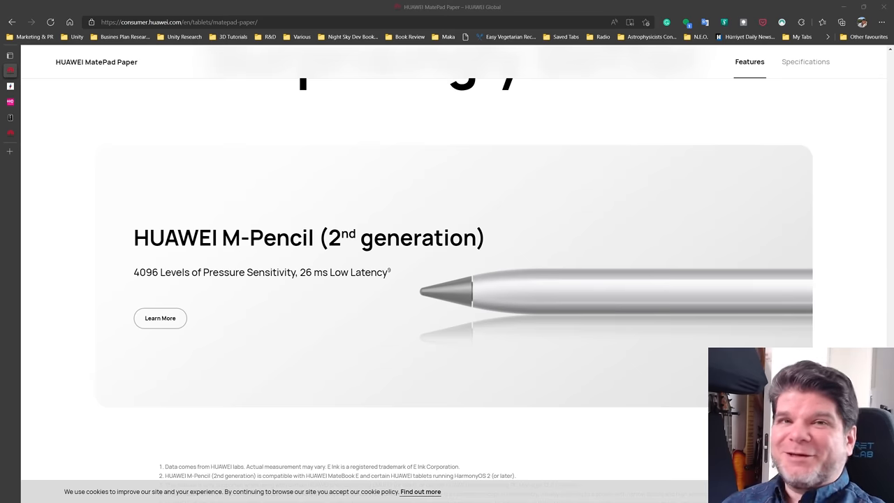
pyautogui.moveTo(37, 156)
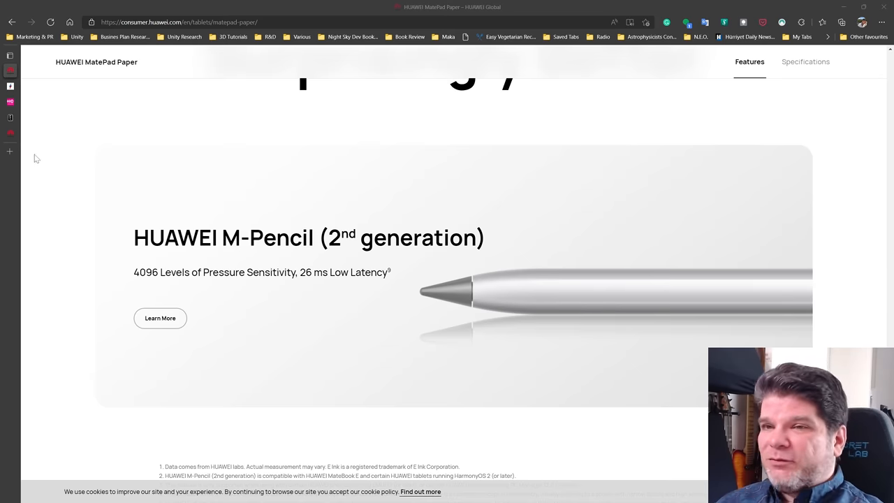
pyautogui.click(159, 319)
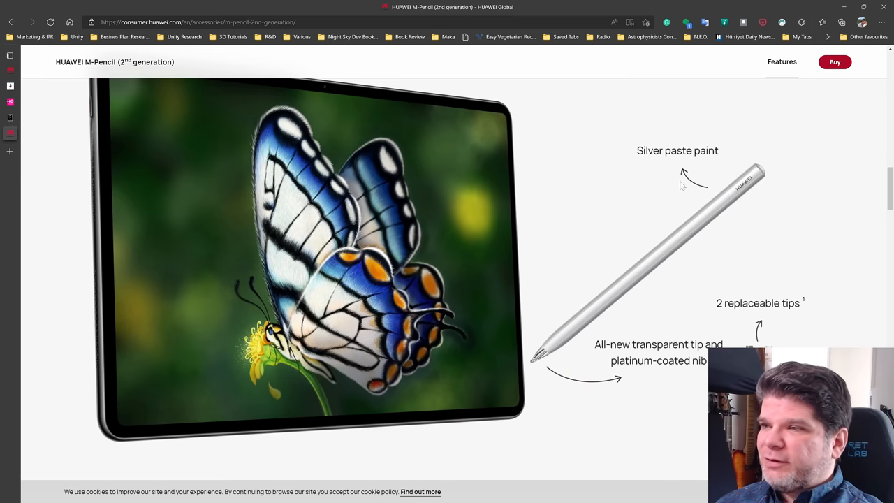
pyautogui.scroll(3)
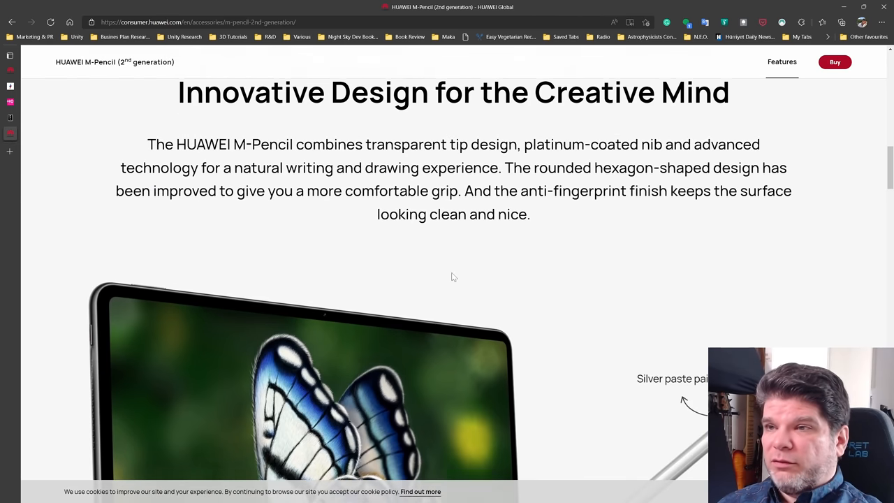
pyautogui.scroll(-3)
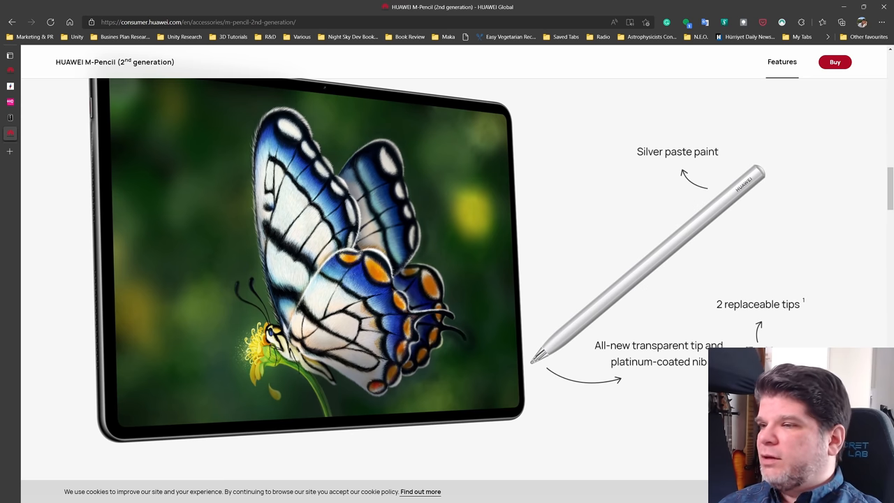
pyautogui.scroll(-3)
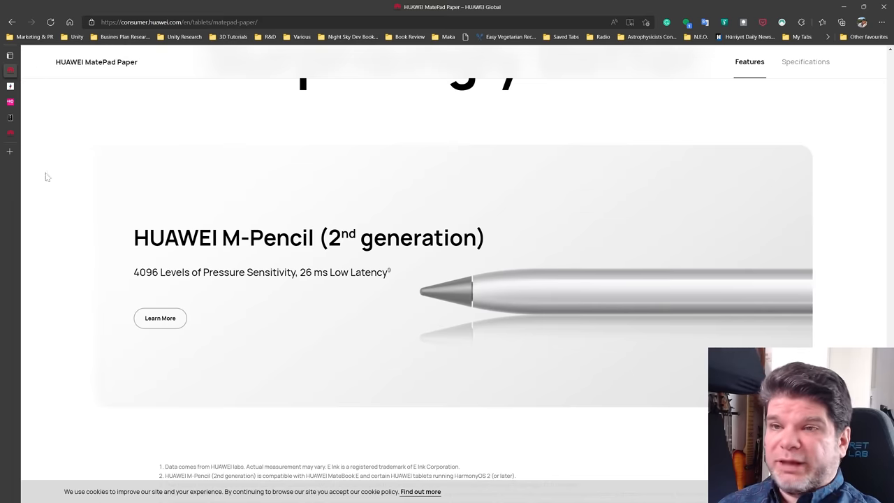
pyautogui.moveTo(446, 293)
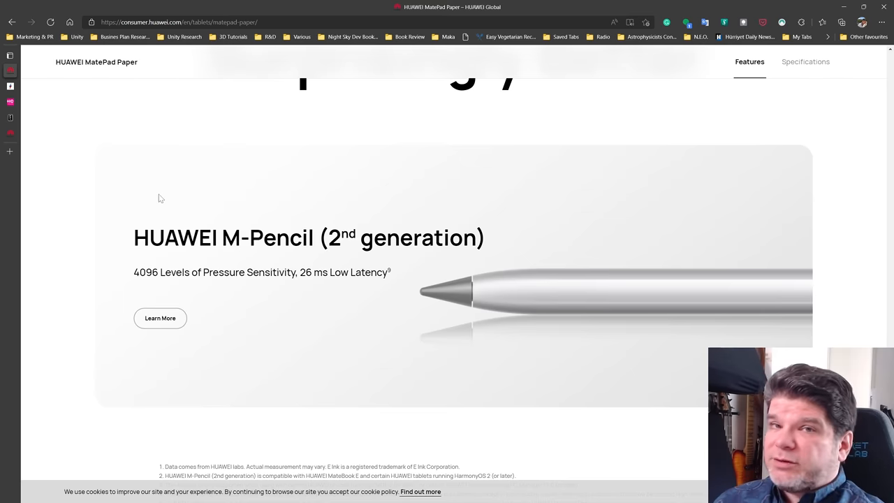
pyautogui.moveTo(16, 159)
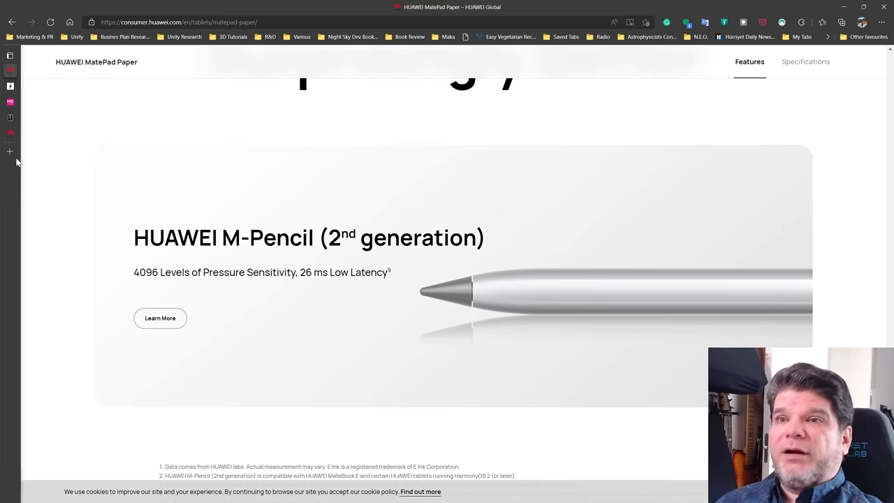
pyautogui.click(159, 318)
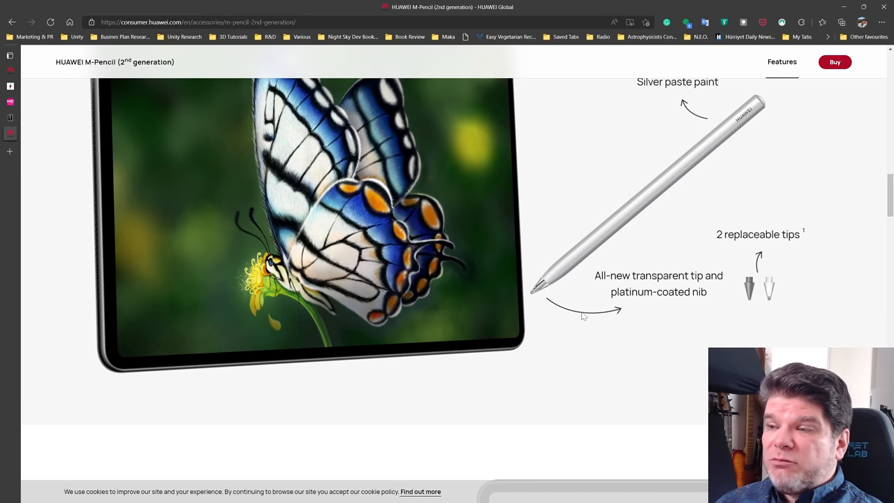
pyautogui.moveTo(798, 287)
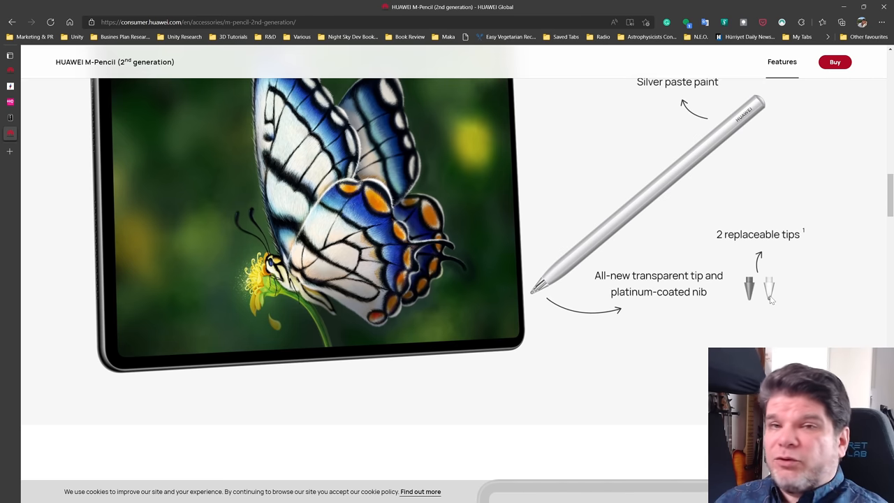
pyautogui.moveTo(724, 289)
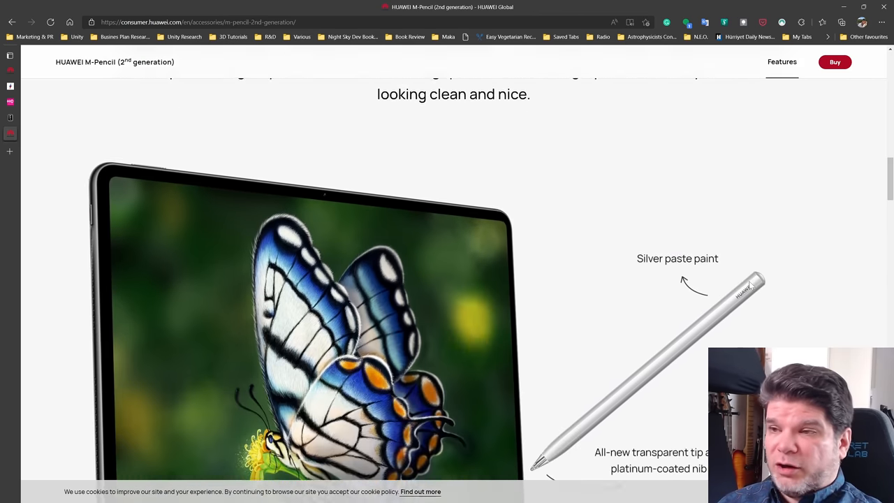
# - Scroll down the M-Pencil (2nd generation) page through its design and drawing features to the footnotes
pyautogui.scroll(-3)
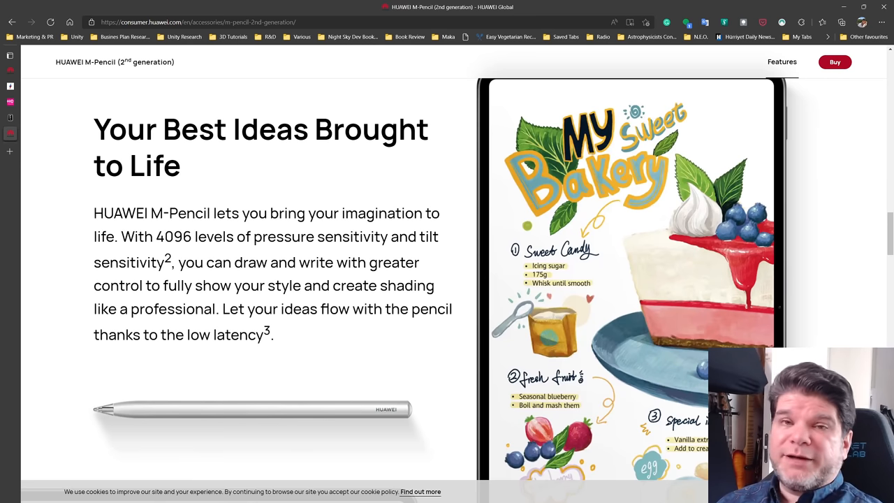
pyautogui.scroll(-3)
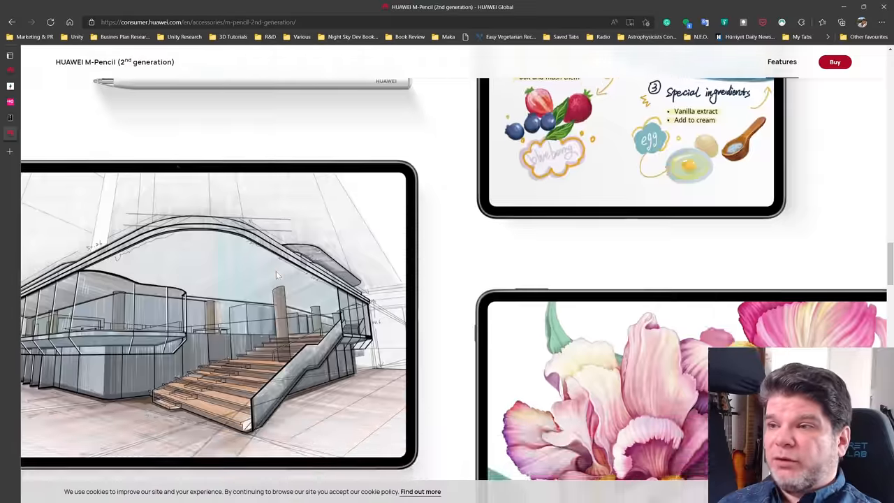
pyautogui.scroll(-3)
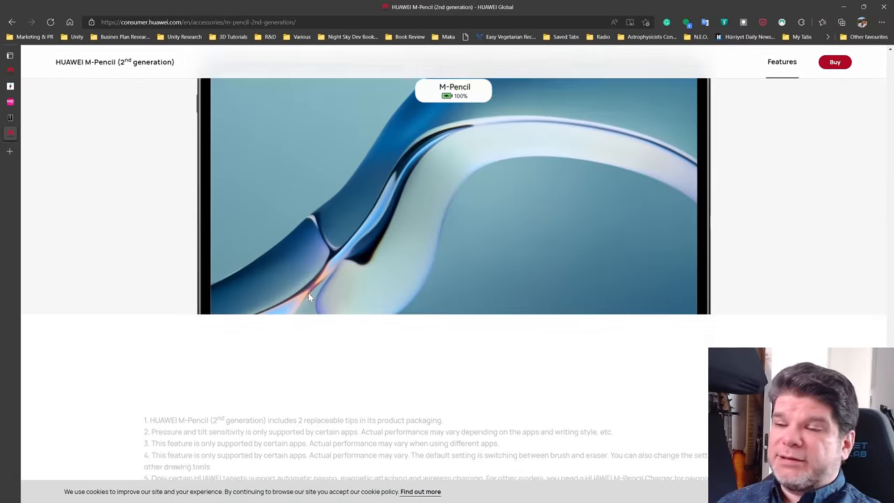
pyautogui.scroll(-3)
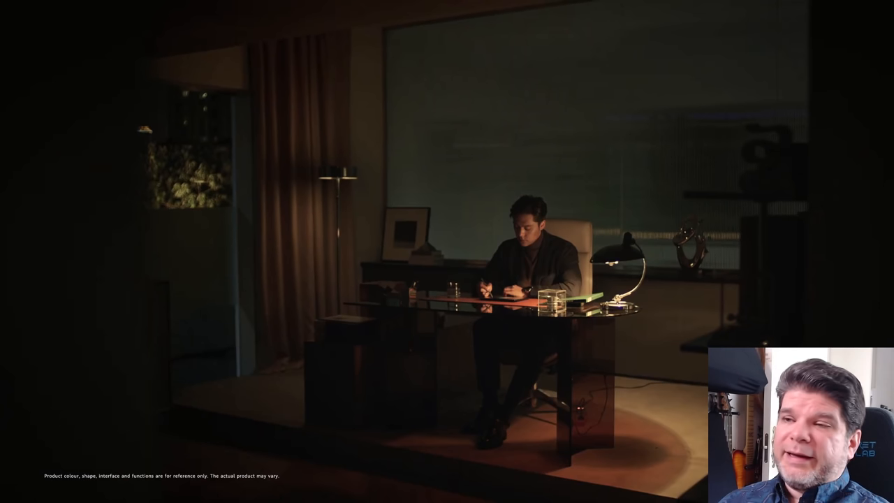
pyautogui.moveTo(589, 372)
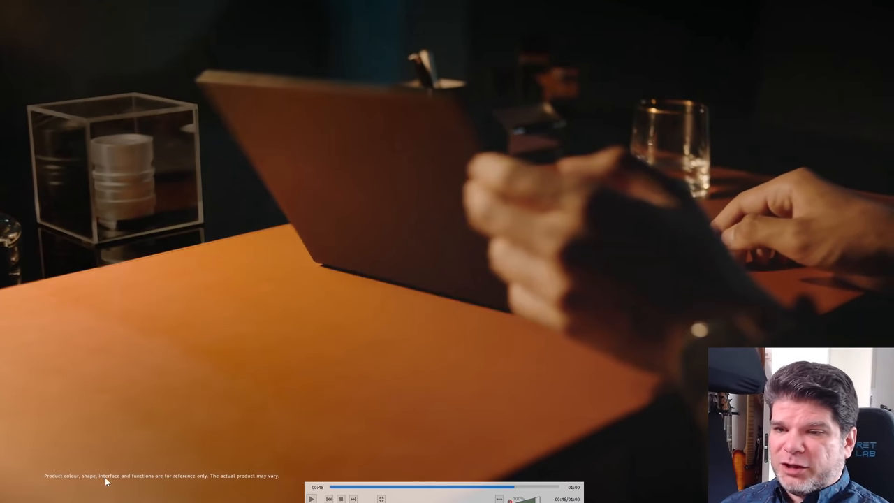
pyautogui.moveTo(203, 470)
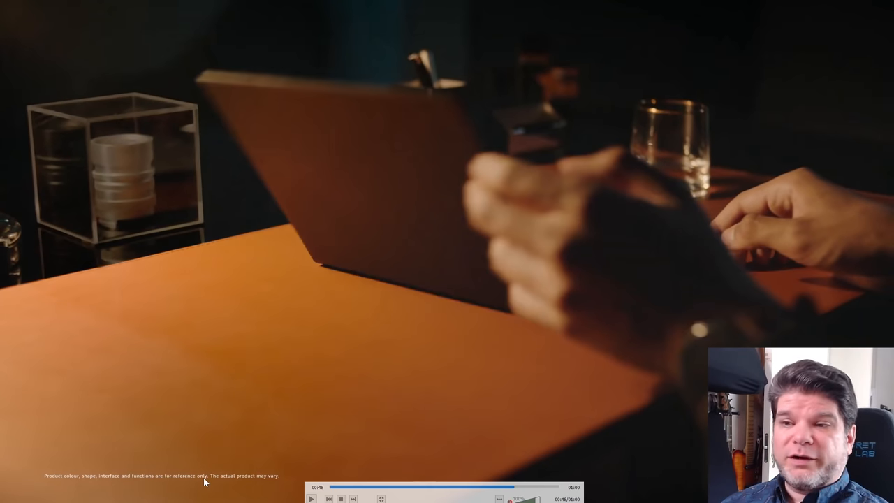
pyautogui.moveTo(288, 478)
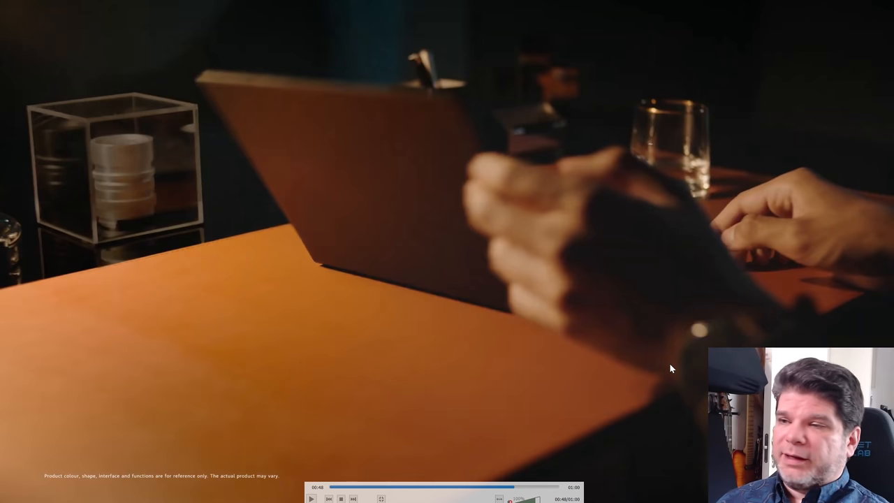
pyautogui.moveTo(561, 397)
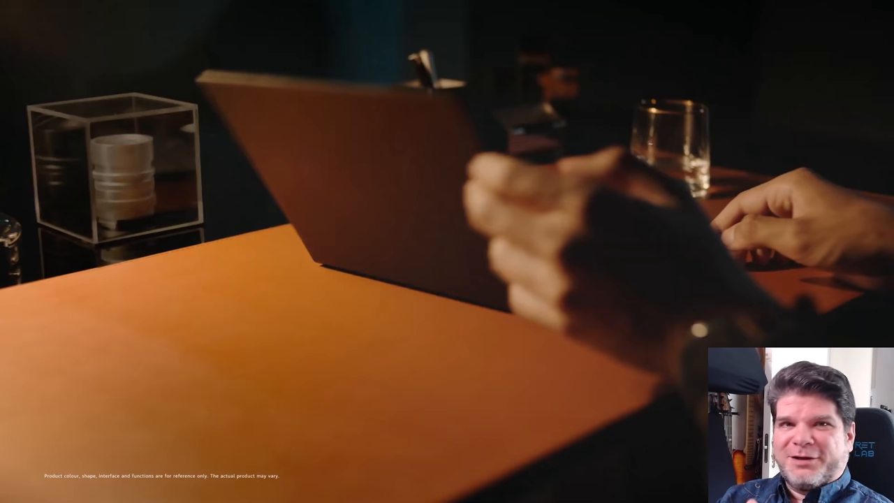
pyautogui.moveTo(319, 432)
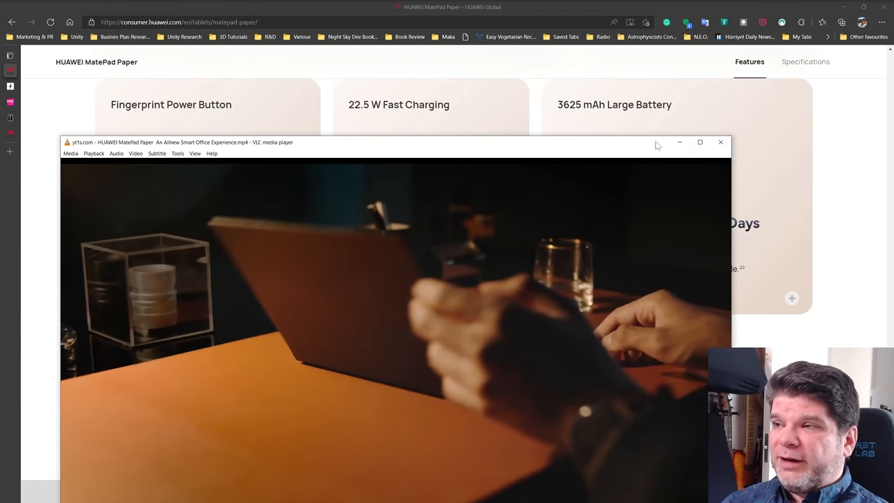
# - Start the hands-on MatePad Paper clip in VLC and switch it to full screen
pyautogui.click(721, 143)
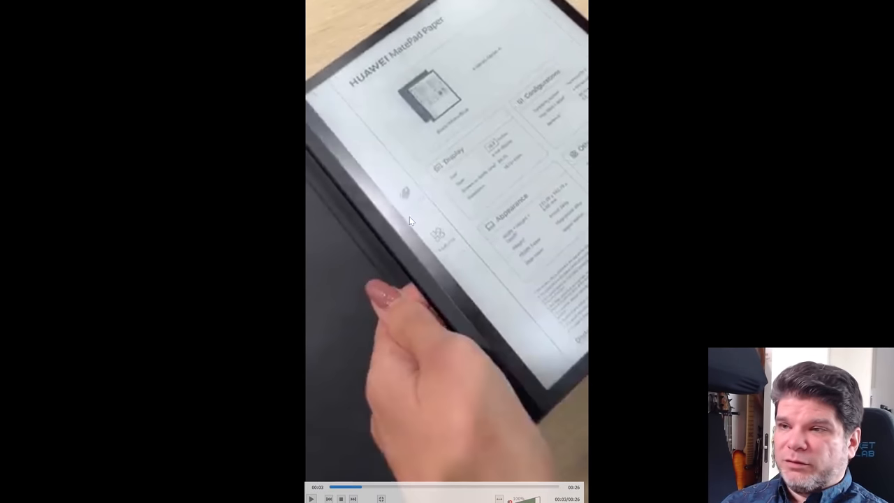
pyautogui.click(447, 251)
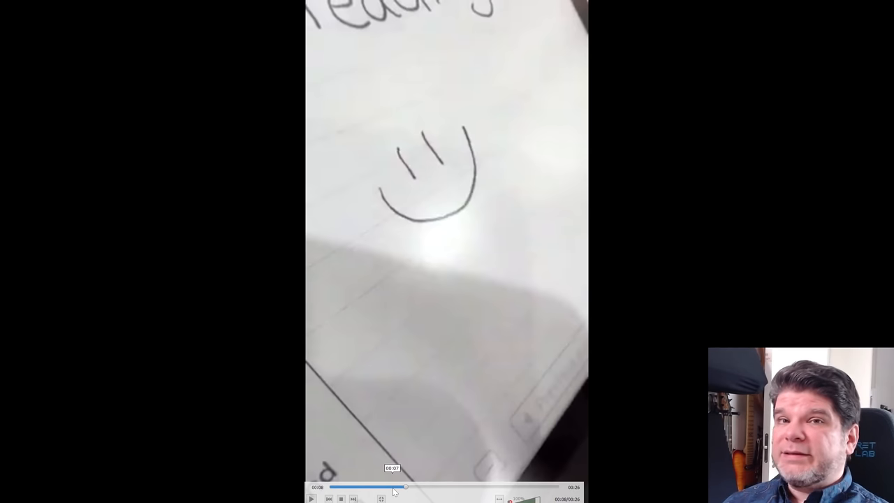
# - Drag the VLC seek bar forward to the handwriting-notes-beside-a-document part of the clip
pyautogui.moveTo(403, 486); pyautogui.dragTo(388, 486)
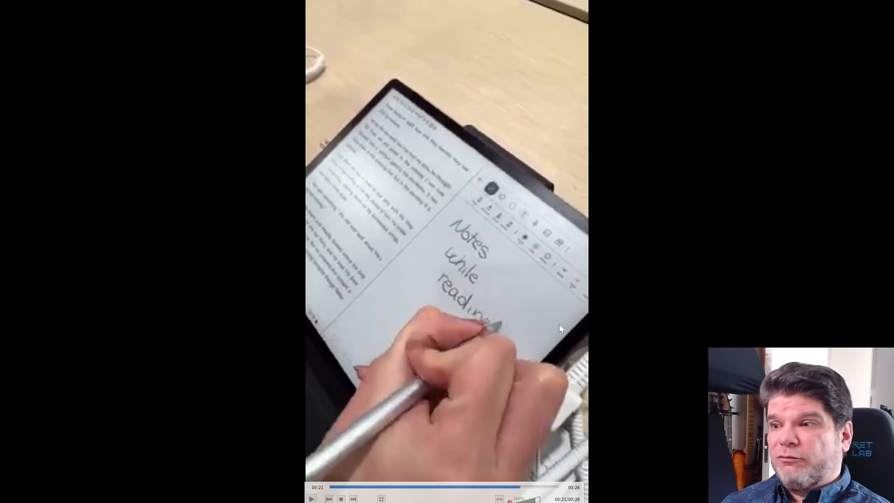
pyautogui.moveTo(682, 331)
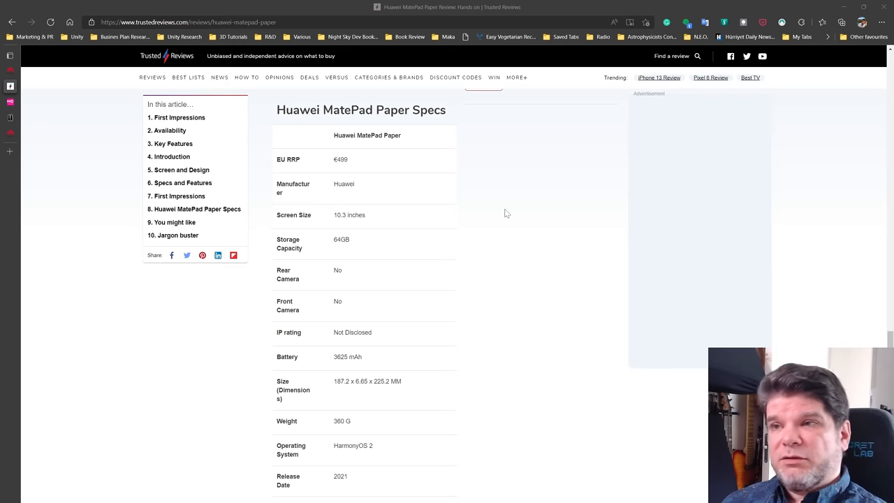
pyautogui.moveTo(532, 212)
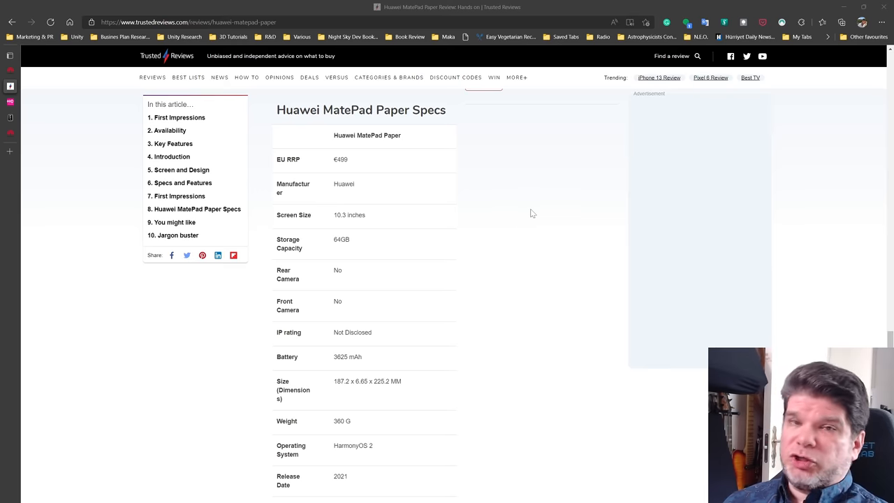
pyautogui.moveTo(528, 215)
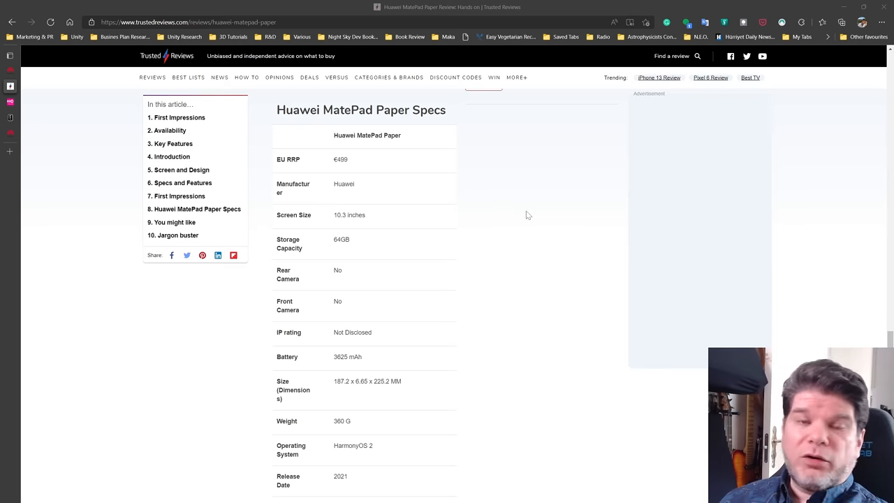
pyautogui.moveTo(536, 217)
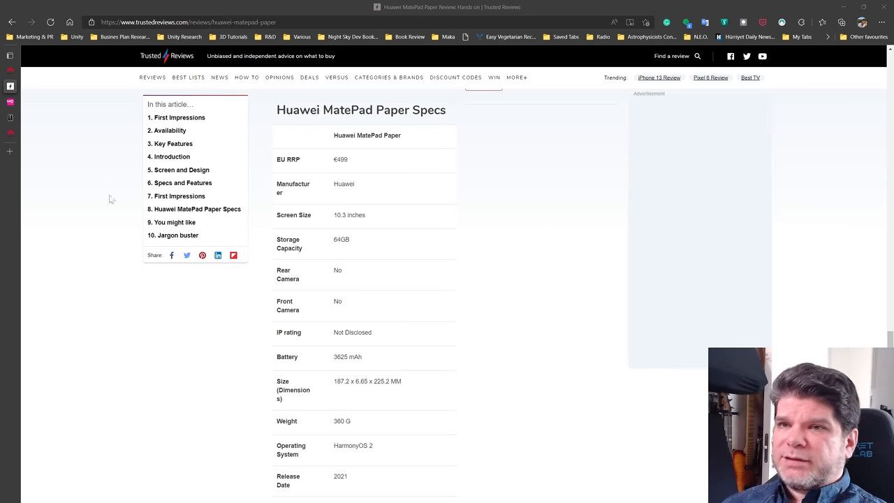
# - Switch to the Good E-Reader MatePad Paper pre-order tab showing the $759.99 price
pyautogui.click(53, 117)
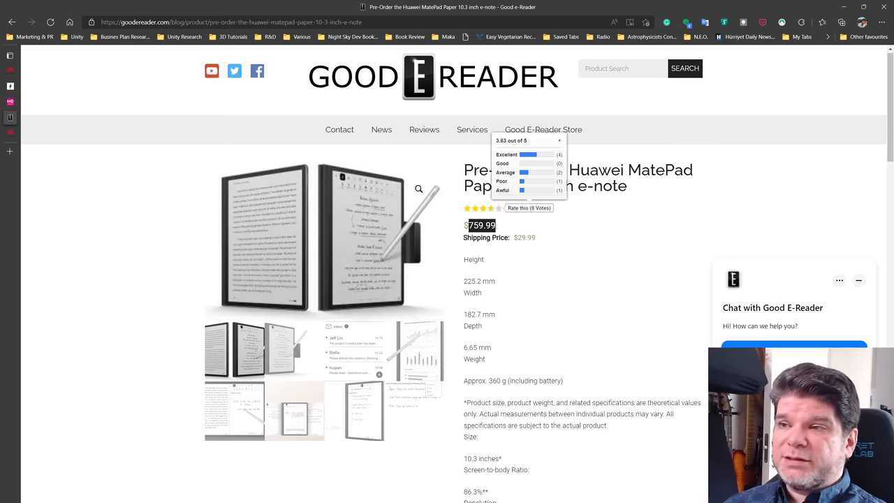
pyautogui.moveTo(505, 232)
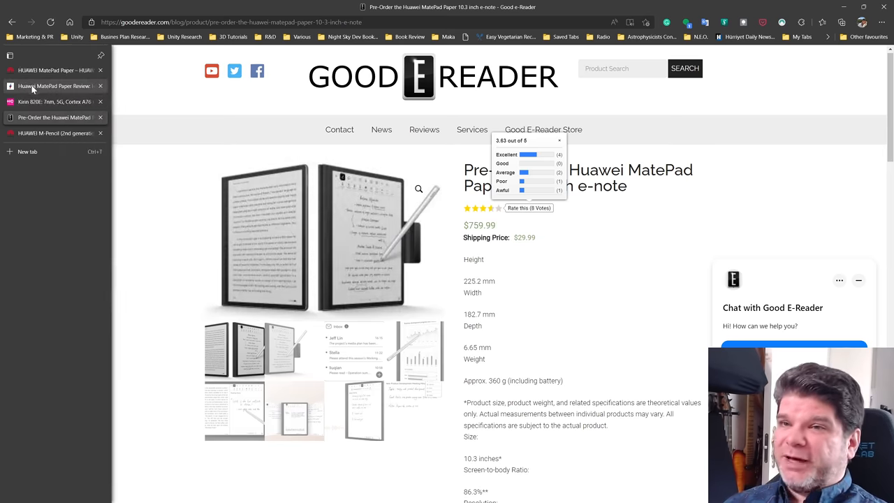
# - Return to the Trusted Reviews tab with the MatePad Paper specs table
pyautogui.click(53, 86)
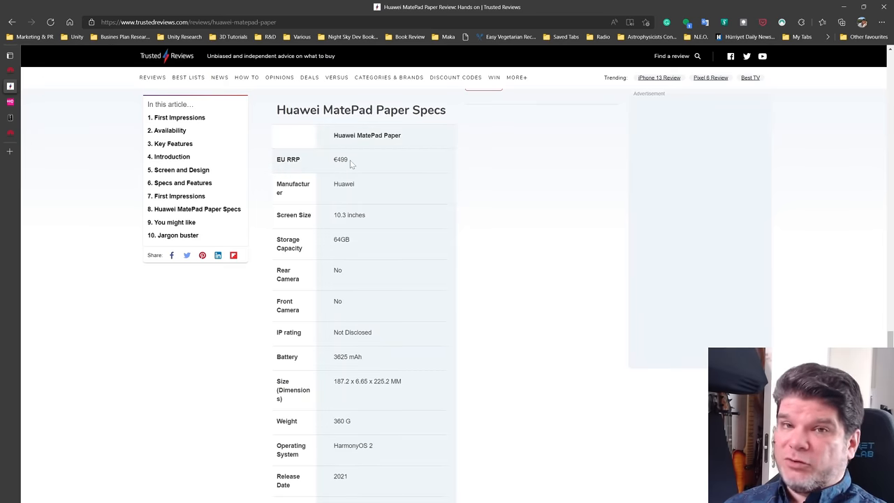
pyautogui.moveTo(496, 289)
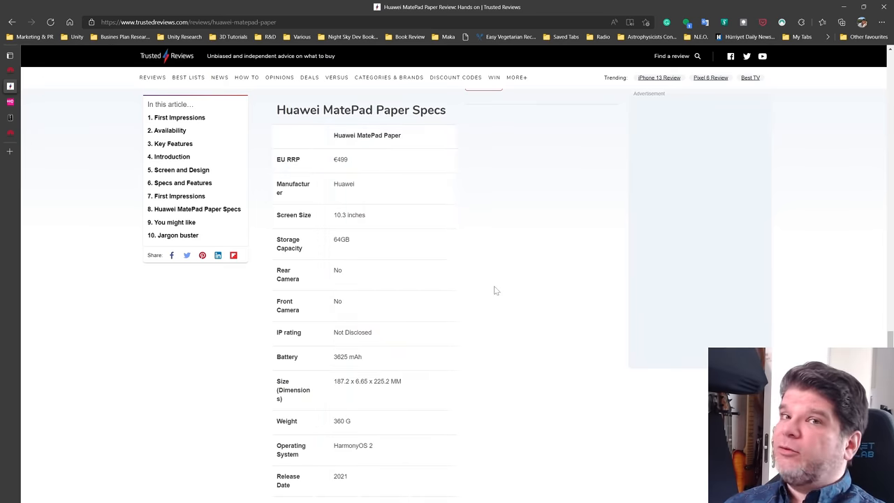
pyautogui.moveTo(488, 285)
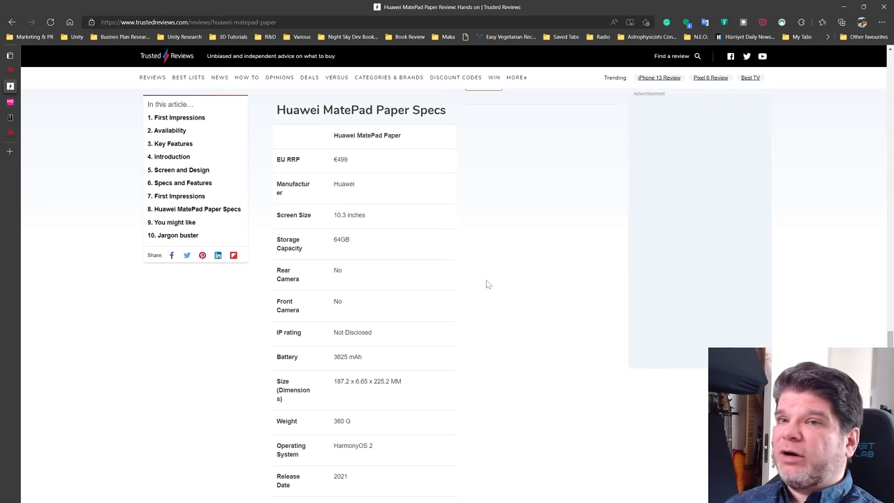
pyautogui.moveTo(478, 287)
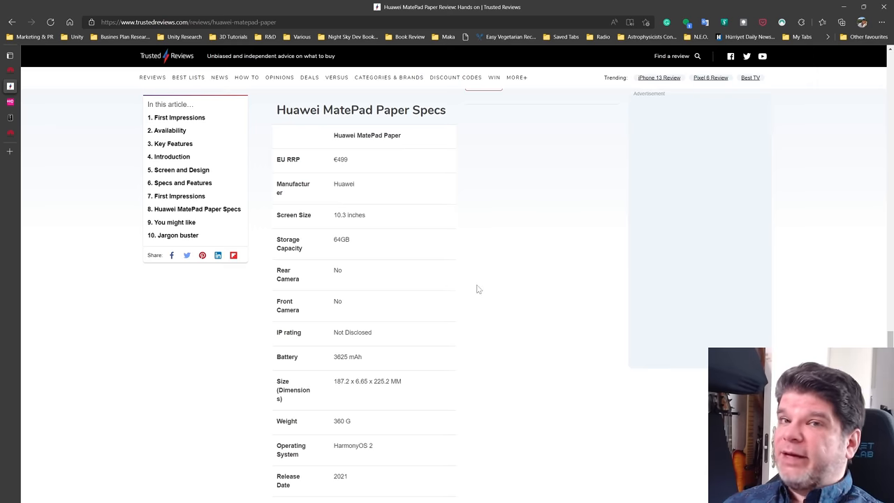
pyautogui.moveTo(475, 285)
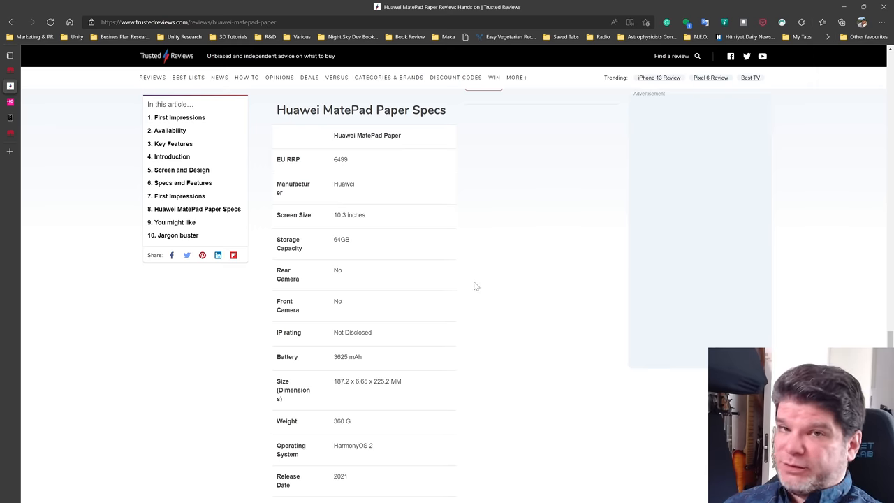